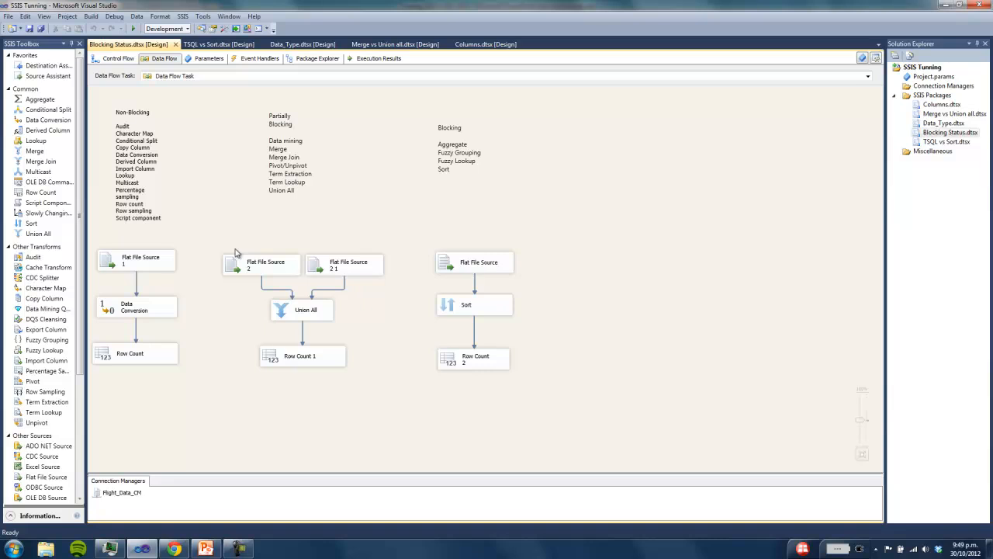
pyautogui.moveTo(150, 427)
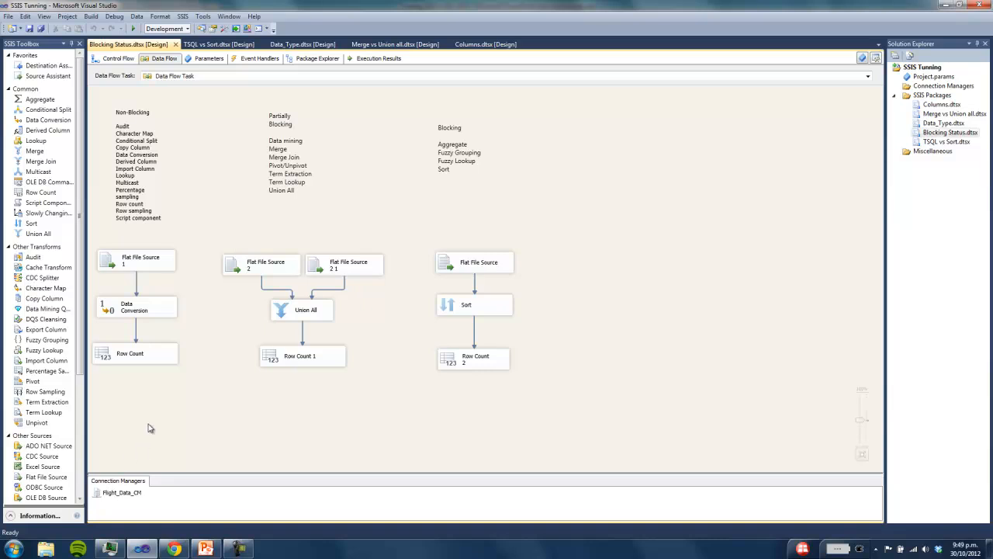
pyautogui.moveTo(194, 294)
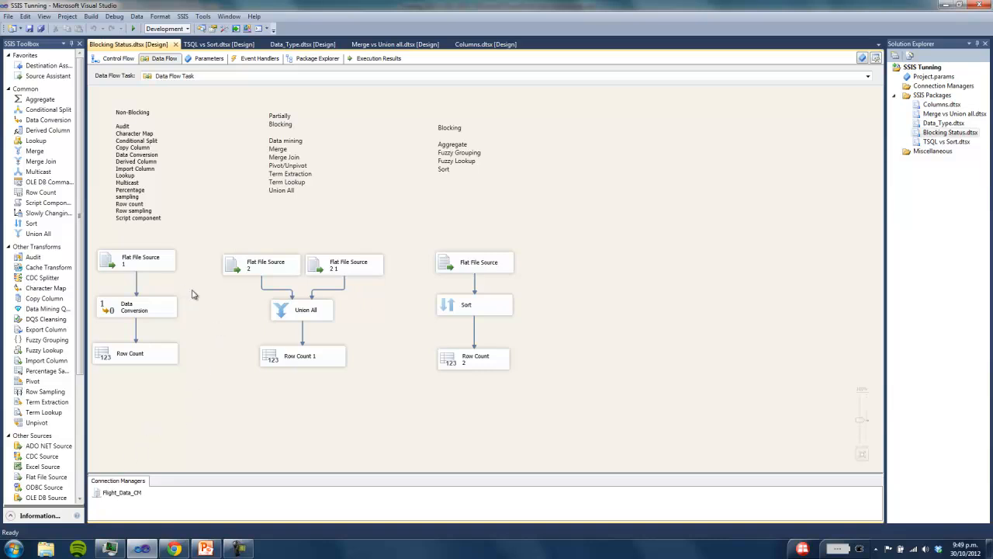
pyautogui.moveTo(236, 107)
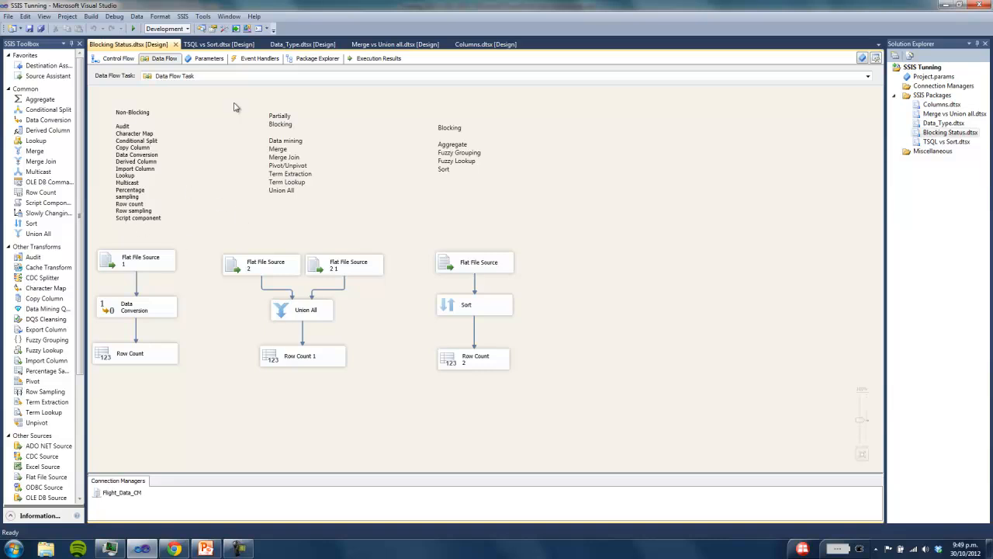
pyautogui.moveTo(247, 165)
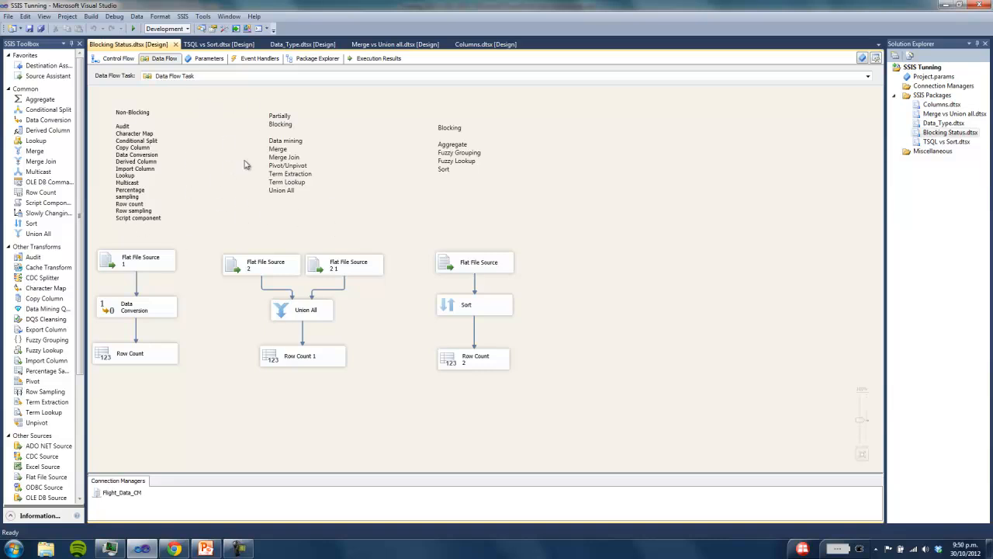
pyautogui.moveTo(331, 153)
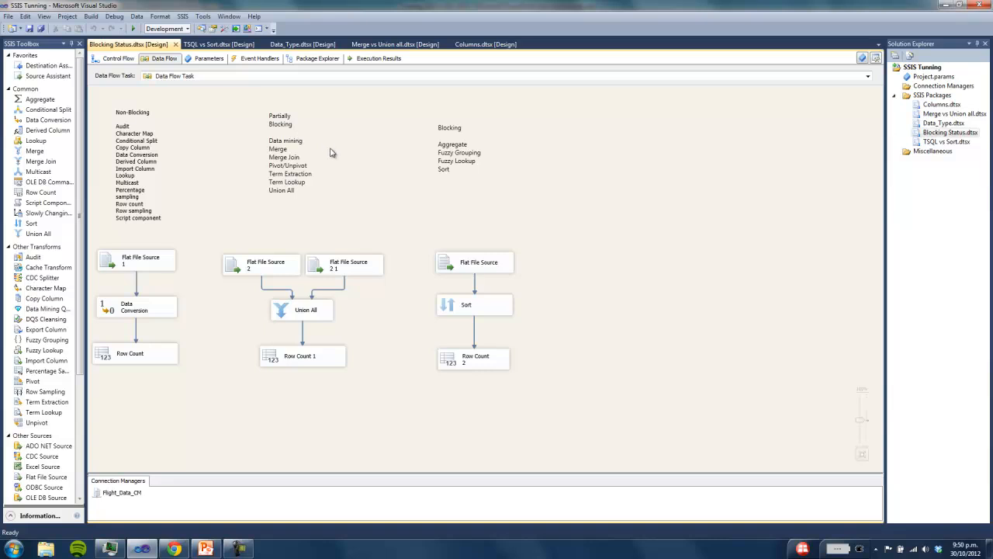
pyautogui.moveTo(315, 124)
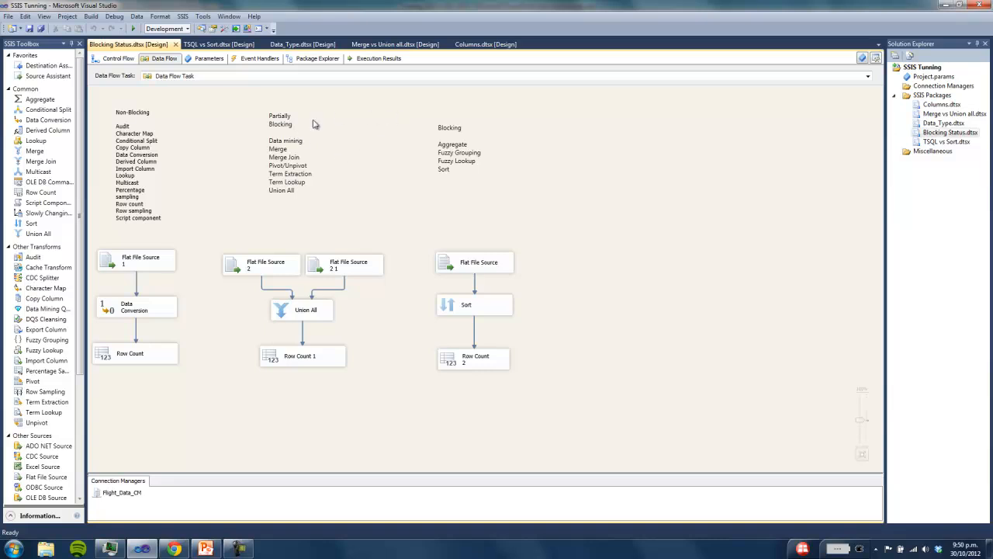
pyautogui.moveTo(126, 126)
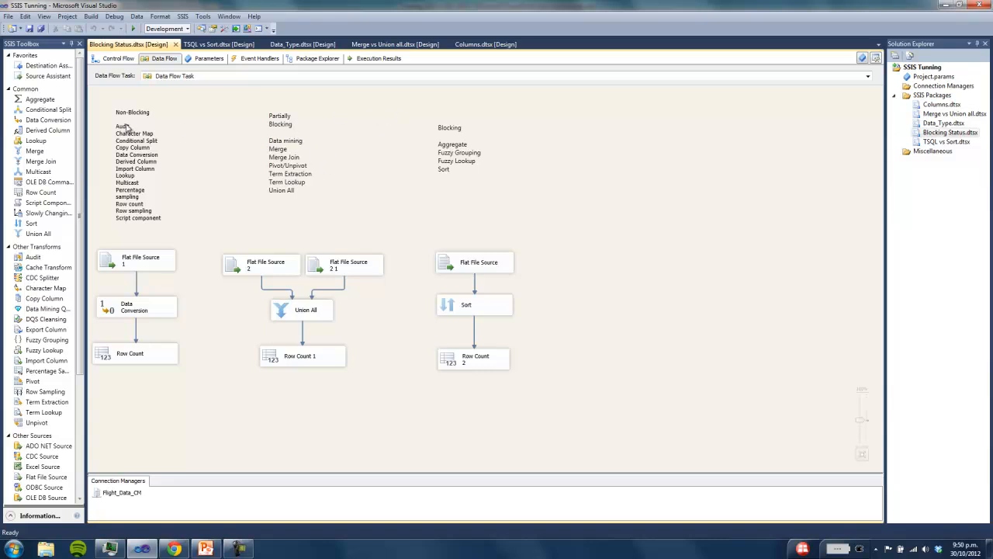
pyautogui.moveTo(181, 204)
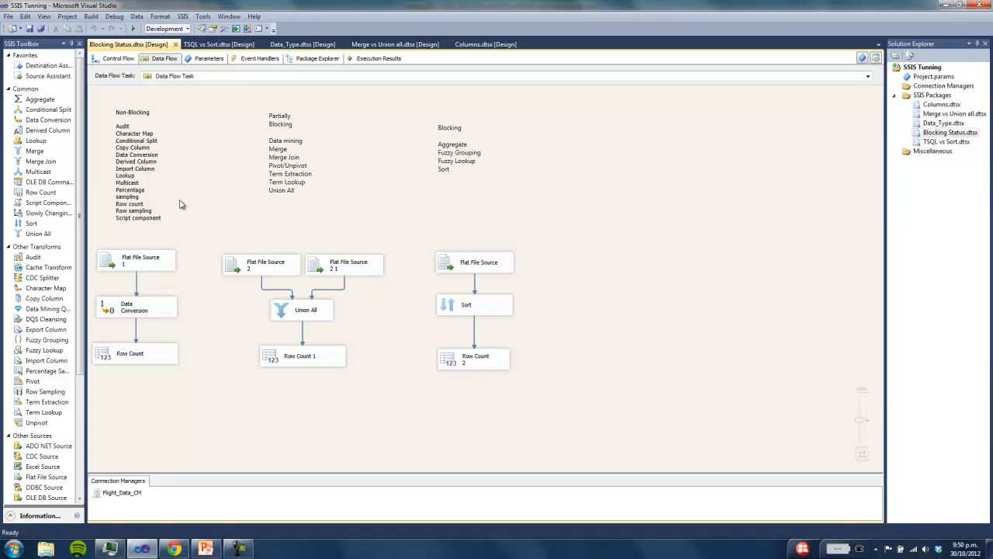
pyautogui.moveTo(152, 124)
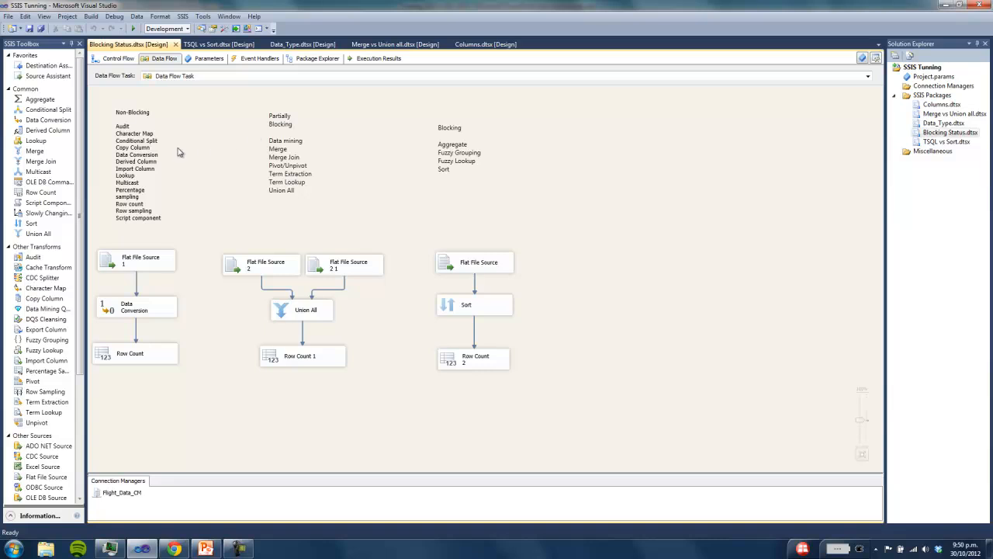
pyautogui.moveTo(281, 146)
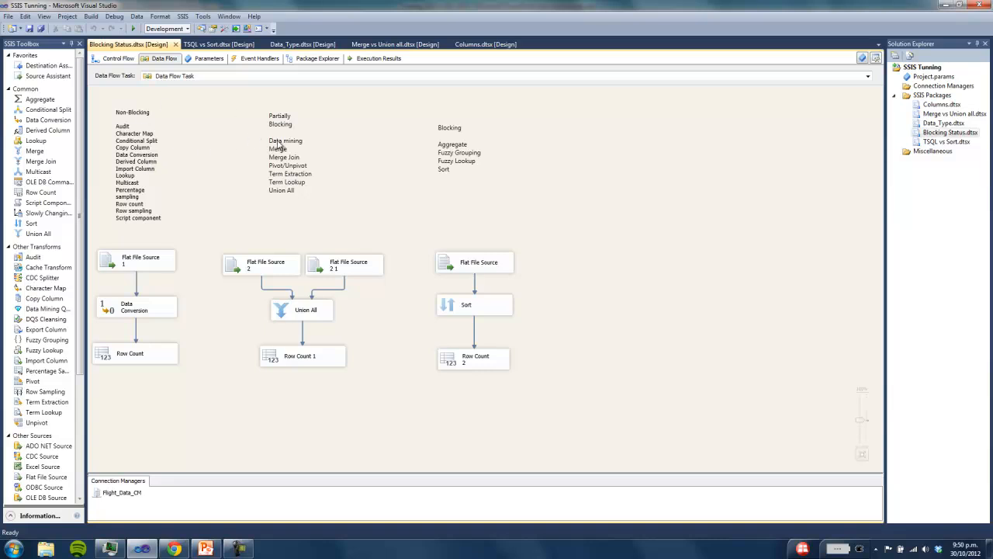
pyautogui.moveTo(246, 161)
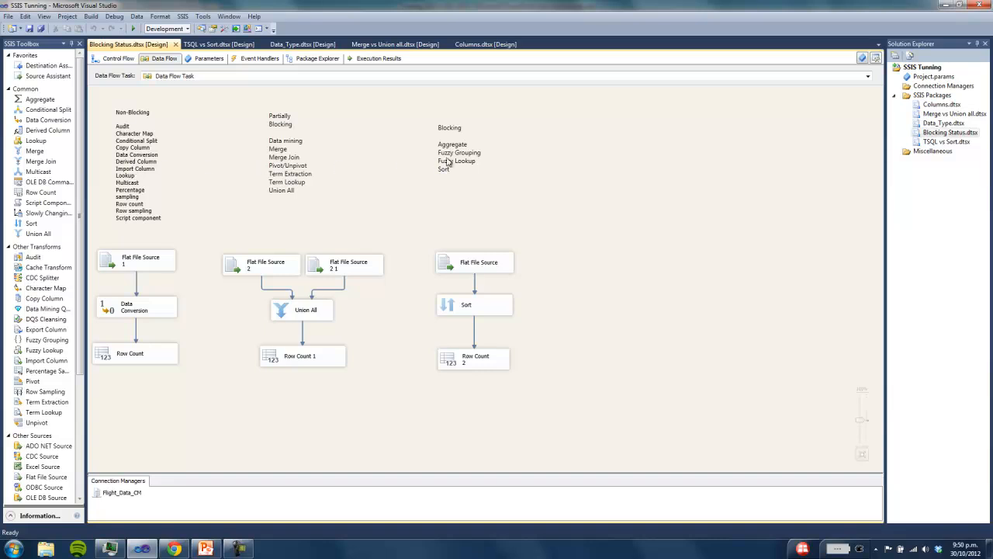
pyautogui.moveTo(175, 282)
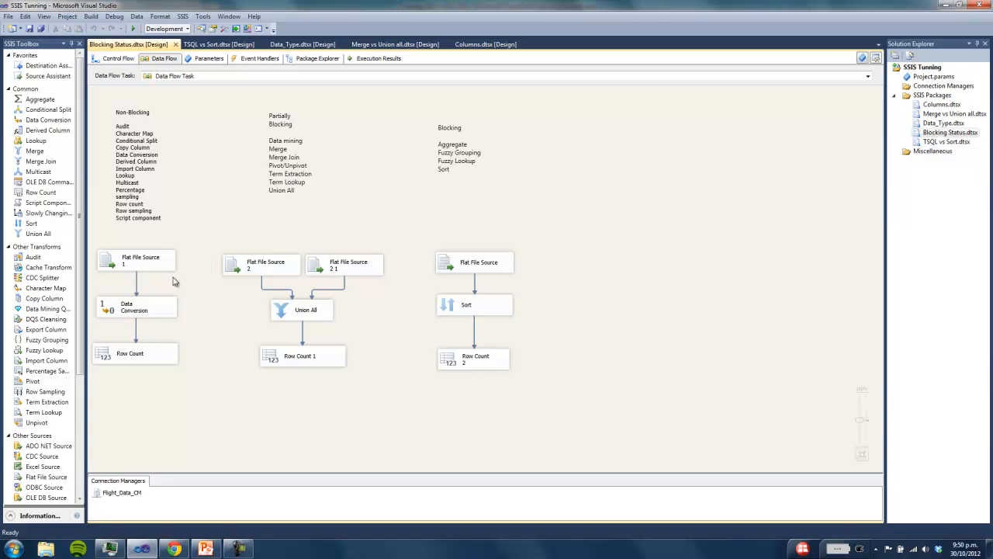
pyautogui.moveTo(387, 224)
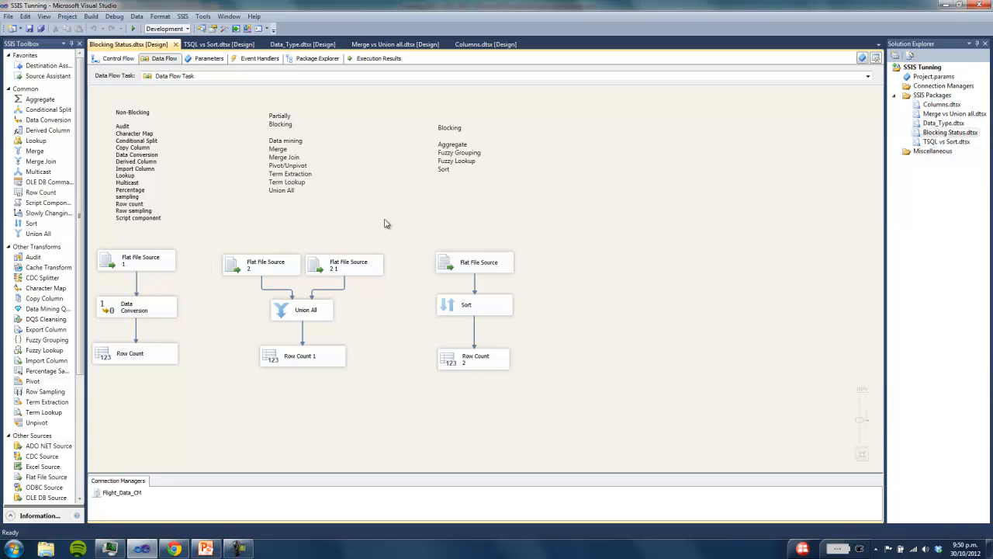
pyautogui.moveTo(435, 148)
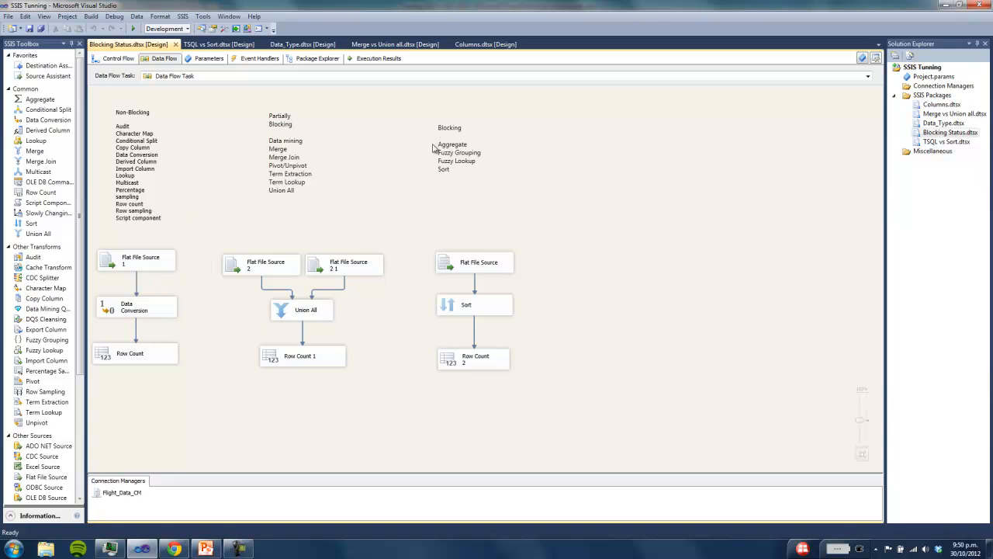
pyautogui.moveTo(453, 181)
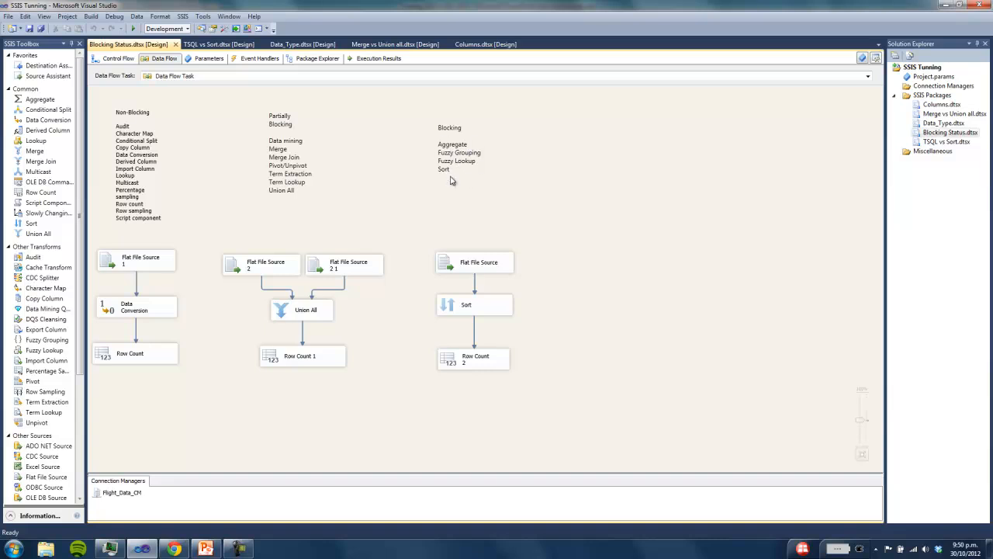
pyautogui.moveTo(455, 145)
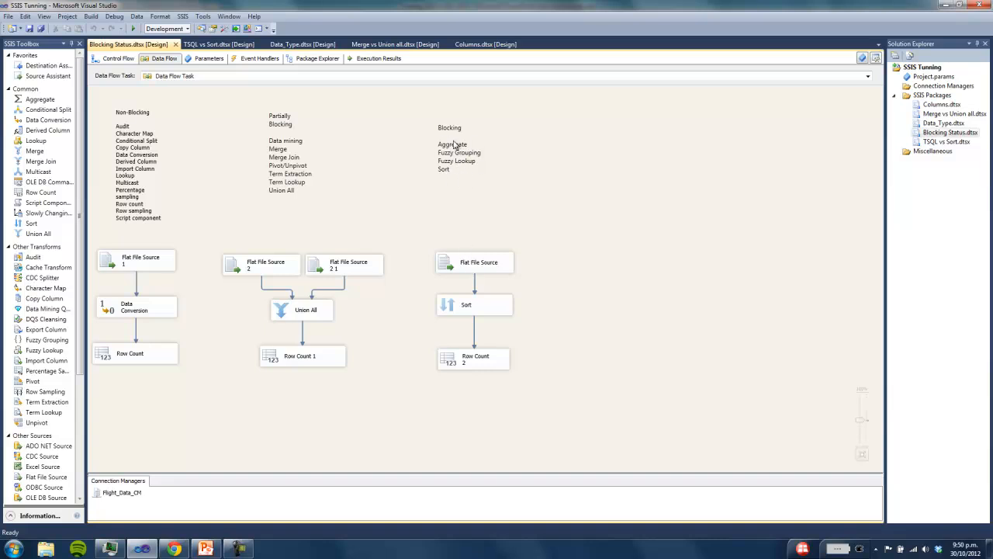
pyautogui.moveTo(467, 329)
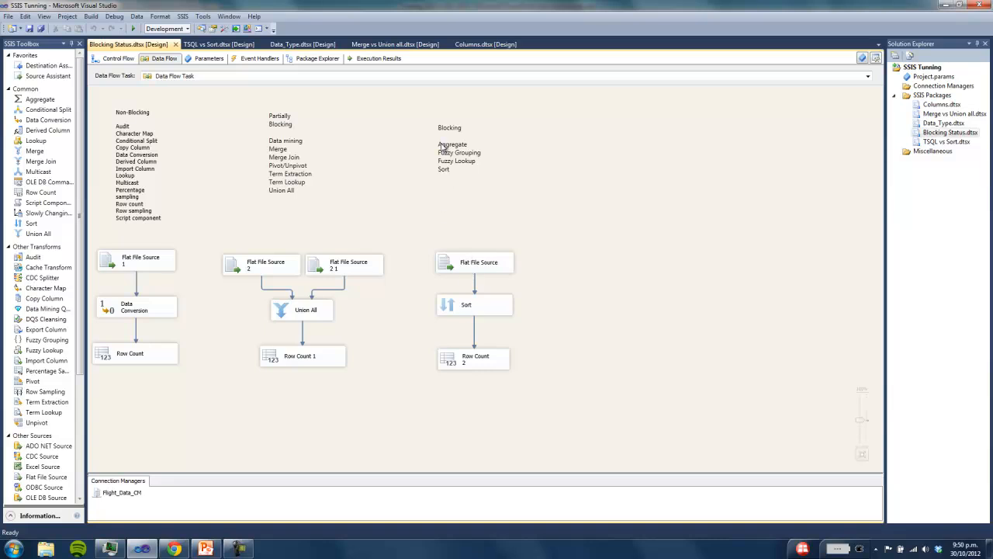
pyautogui.moveTo(447, 174)
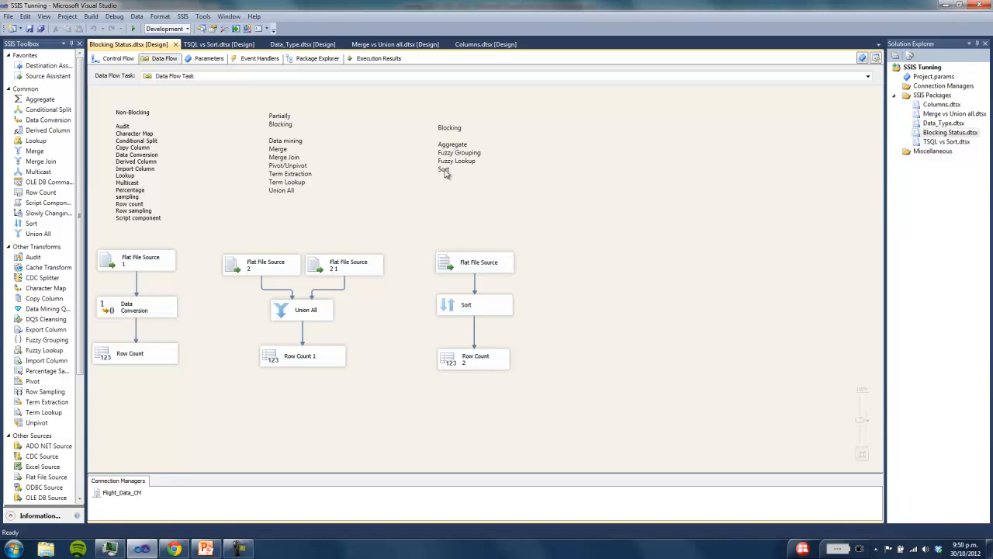
pyautogui.moveTo(459, 226)
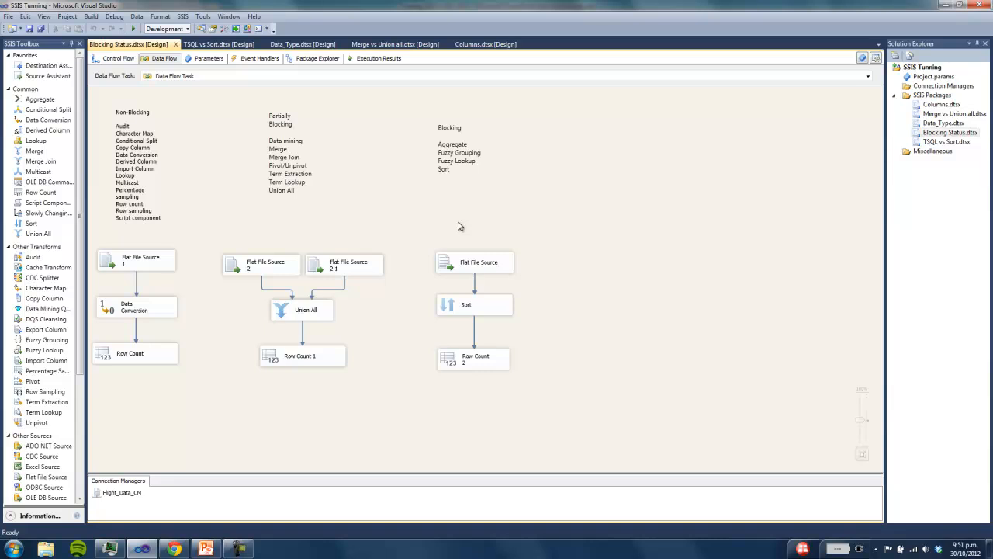
pyautogui.moveTo(510, 297)
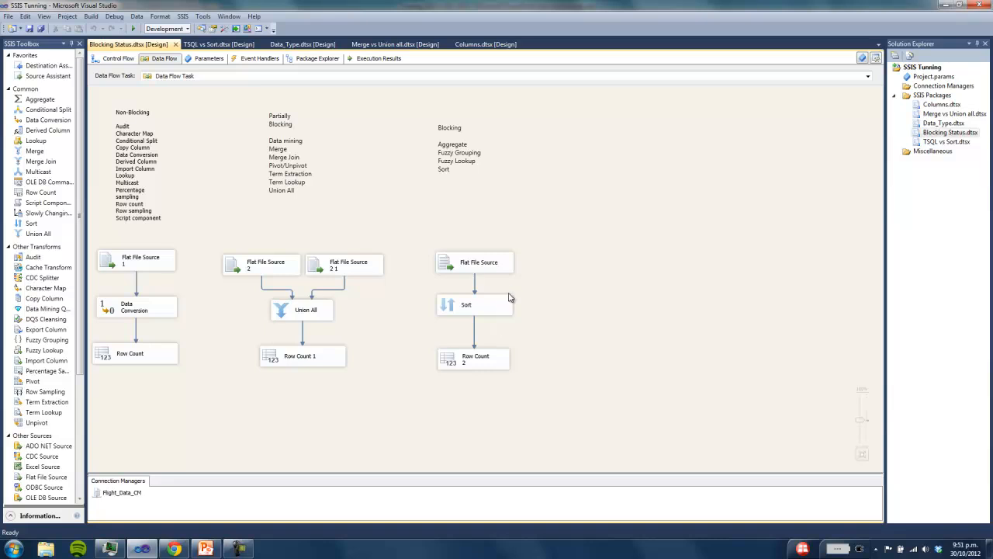
pyautogui.moveTo(171, 221)
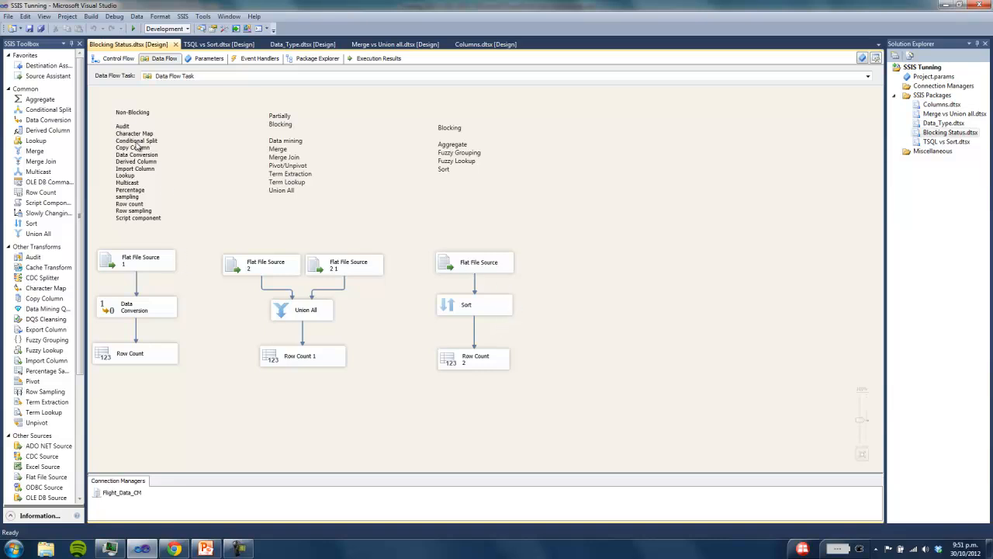
pyautogui.moveTo(138, 148)
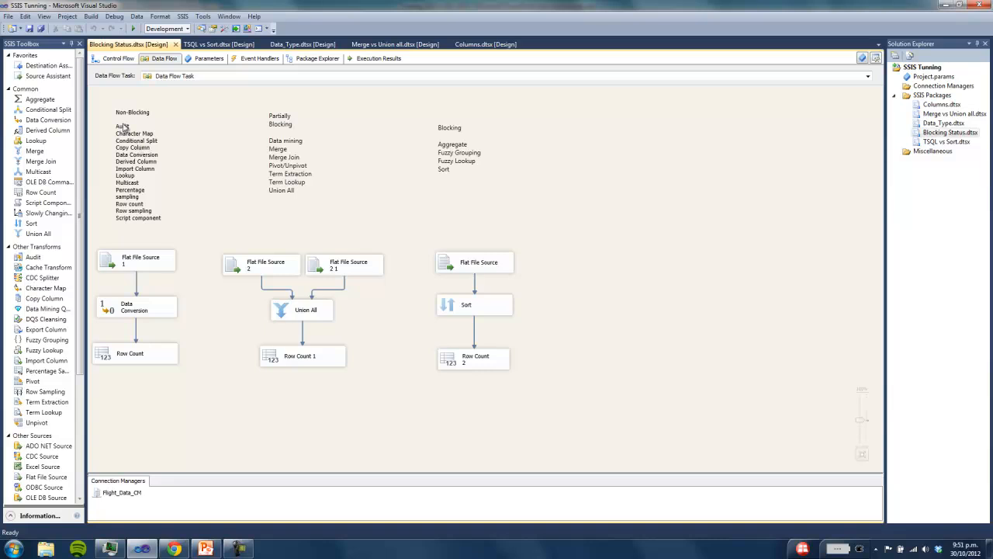
pyautogui.moveTo(285, 161)
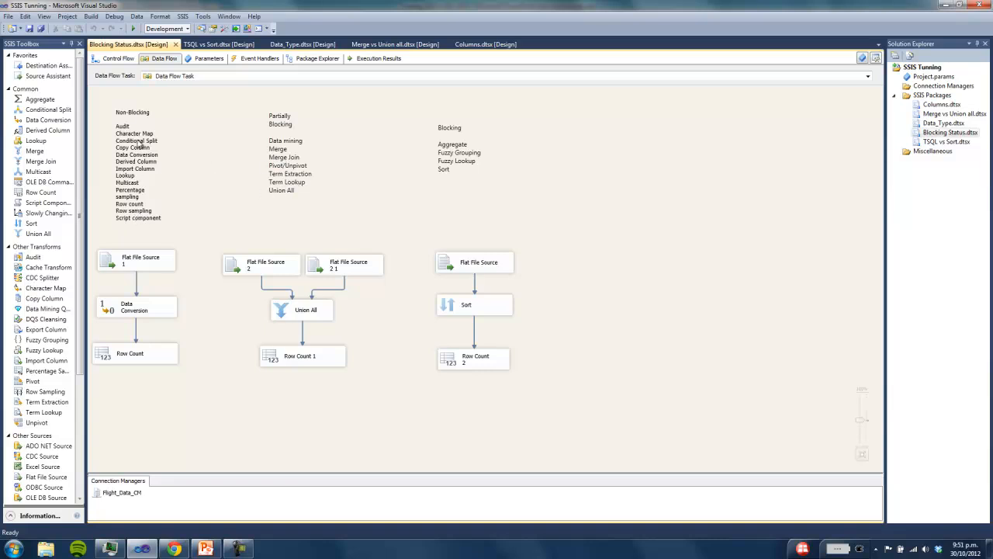
pyautogui.moveTo(337, 132)
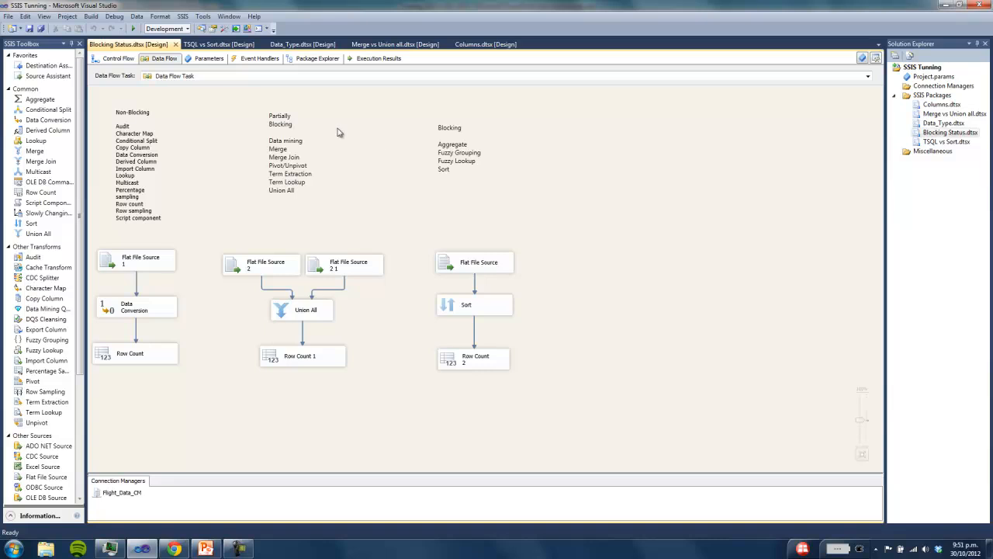
pyautogui.moveTo(126, 216)
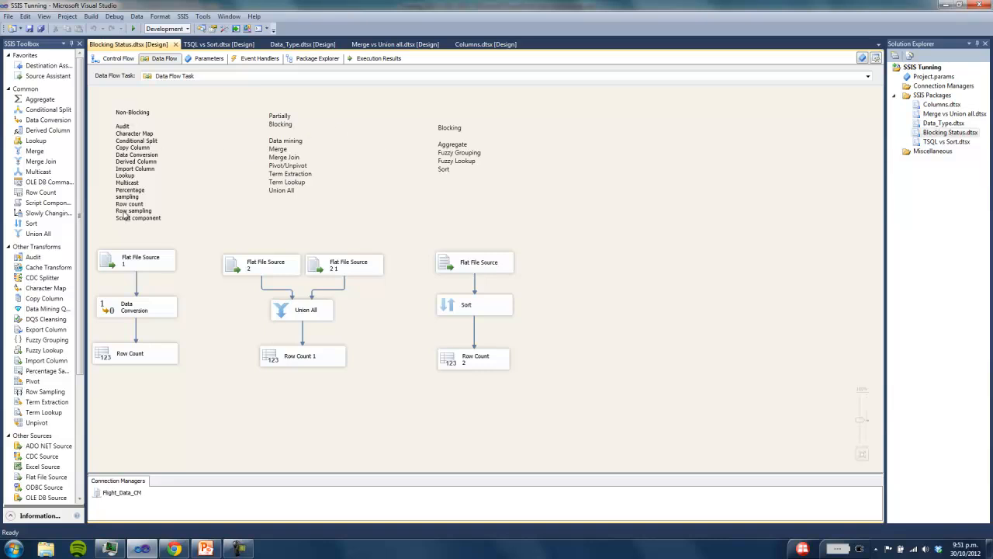
pyautogui.moveTo(130, 114)
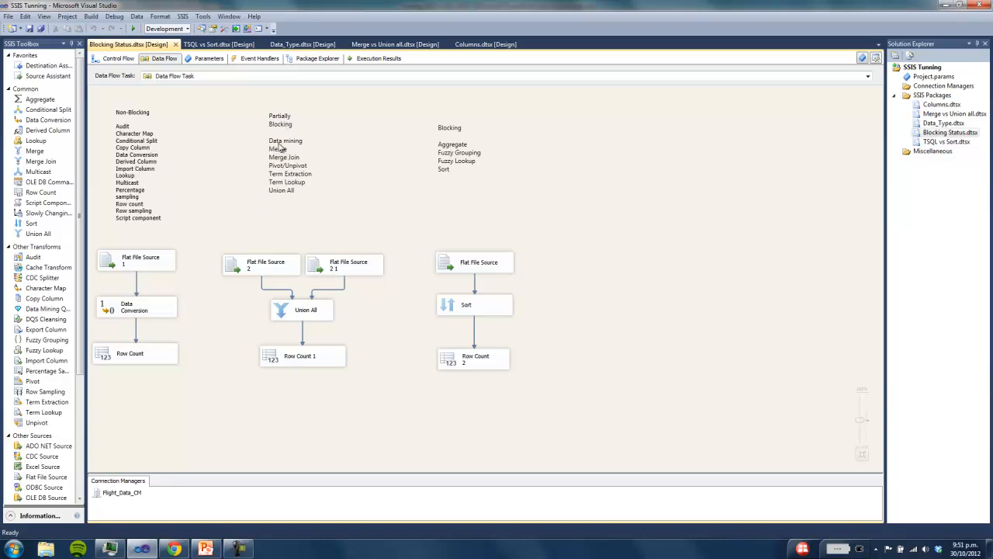
pyautogui.moveTo(281, 158)
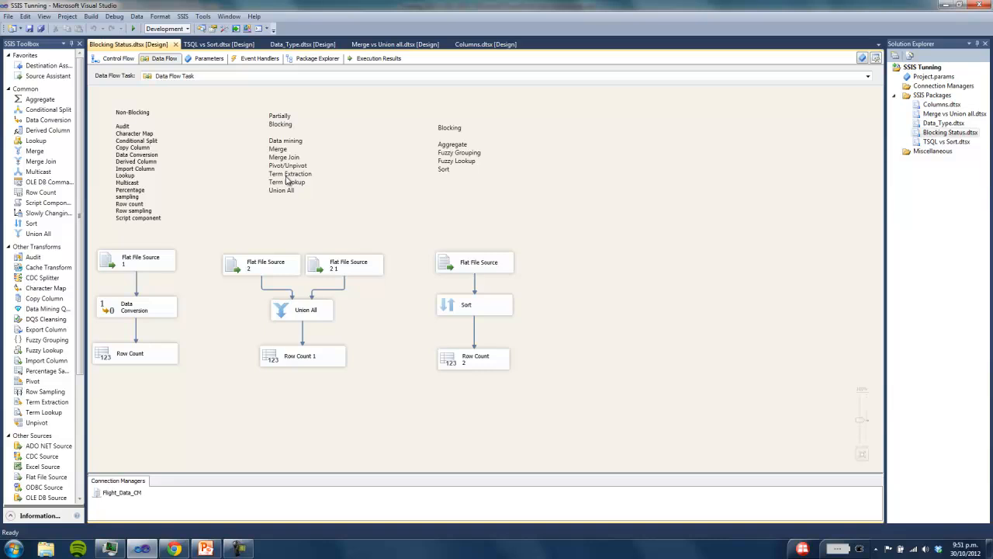
pyautogui.moveTo(438, 147)
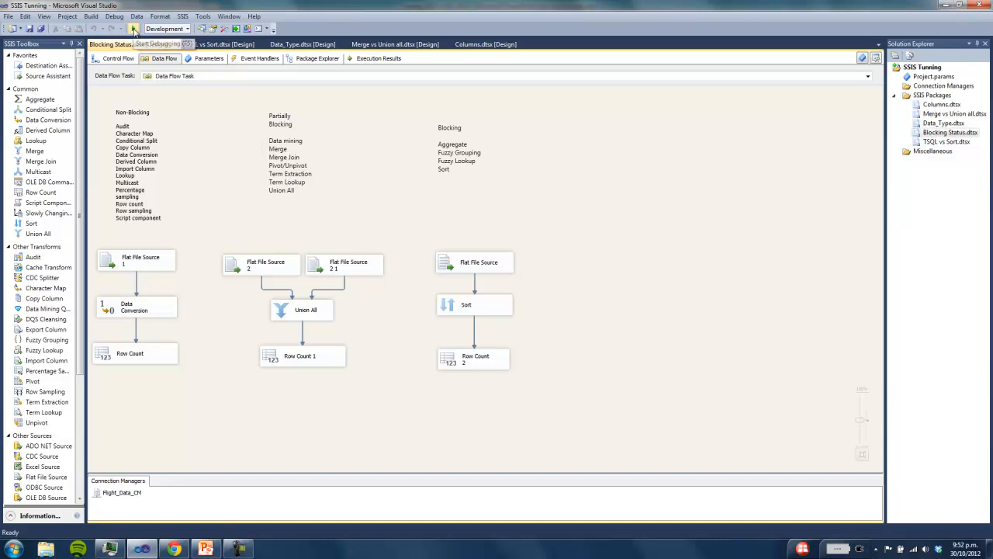
# Step: Stop debugging the finished Blocking Status run to make its three pipelines editable again
pyautogui.click(133, 29)
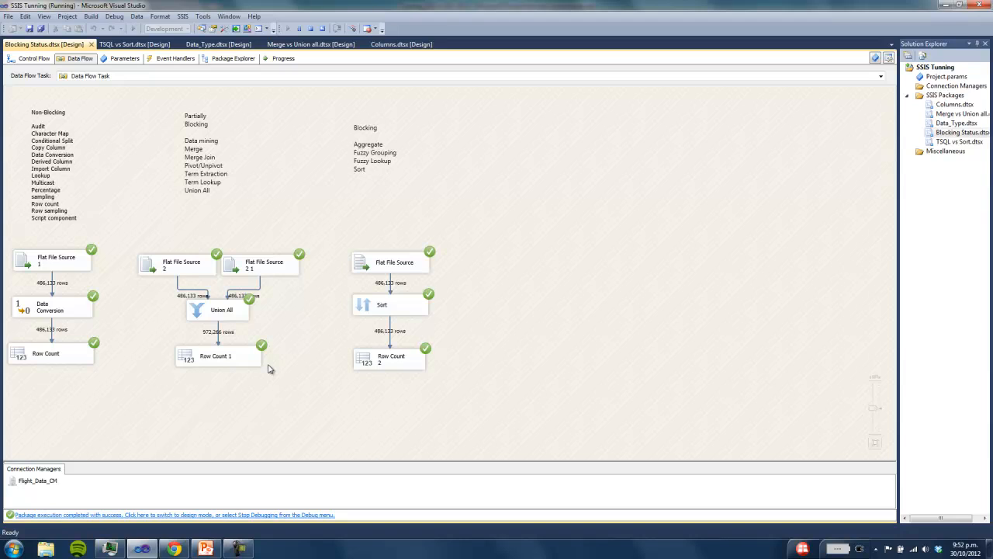
pyautogui.click(115, 16)
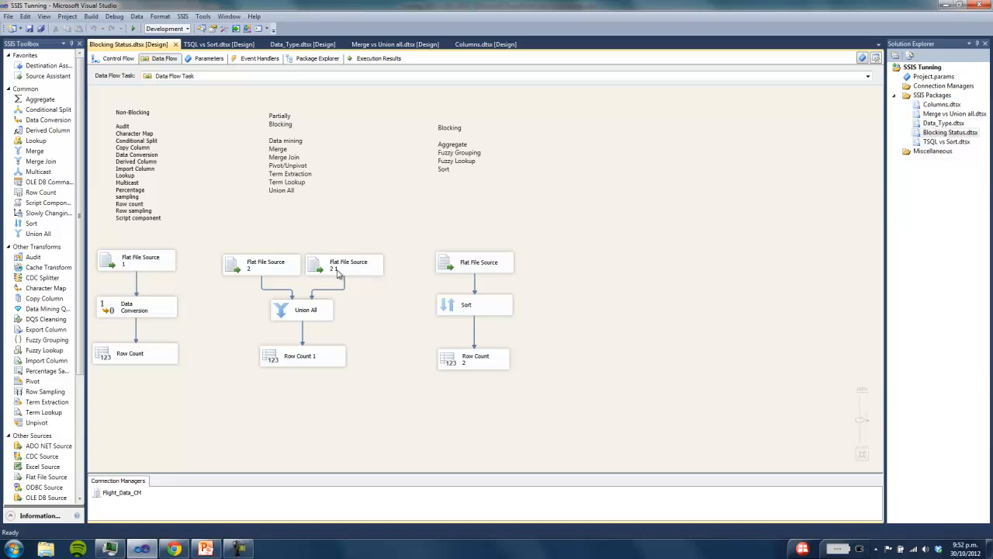
pyautogui.moveTo(396, 40)
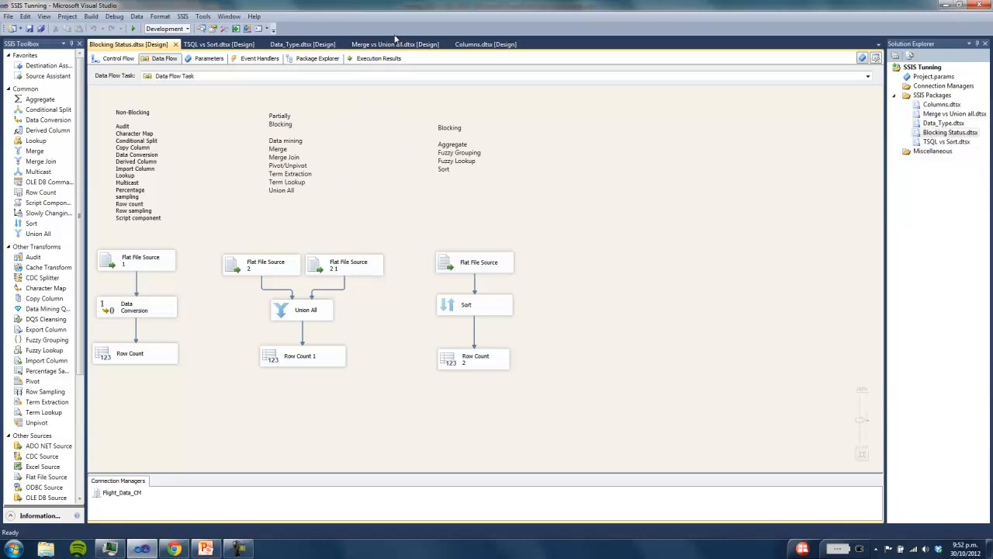
# Step: Switch to the Merge vs Union all package's Union All and Sort-plus-Merge pipelines
pyautogui.click(395, 43)
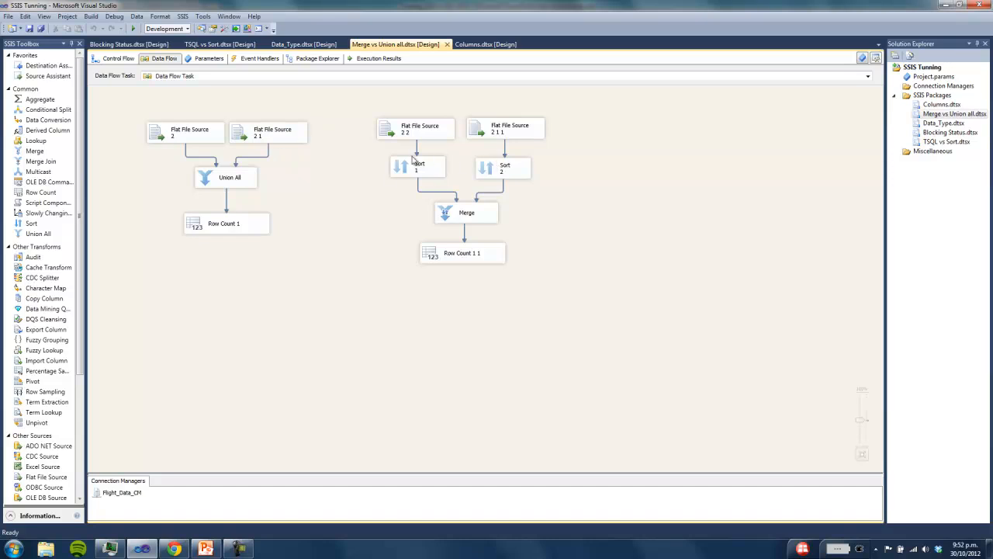
pyautogui.moveTo(284, 181)
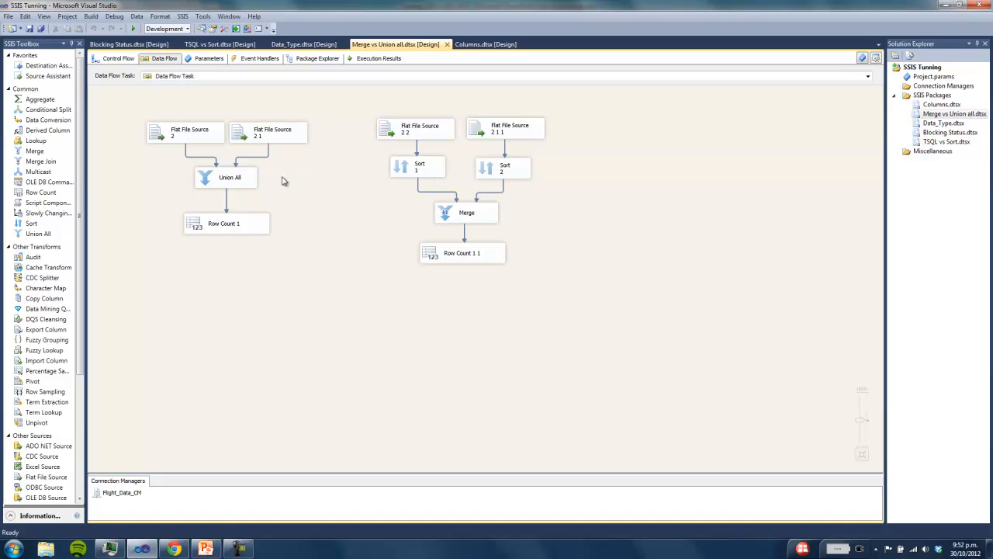
pyautogui.moveTo(476, 226)
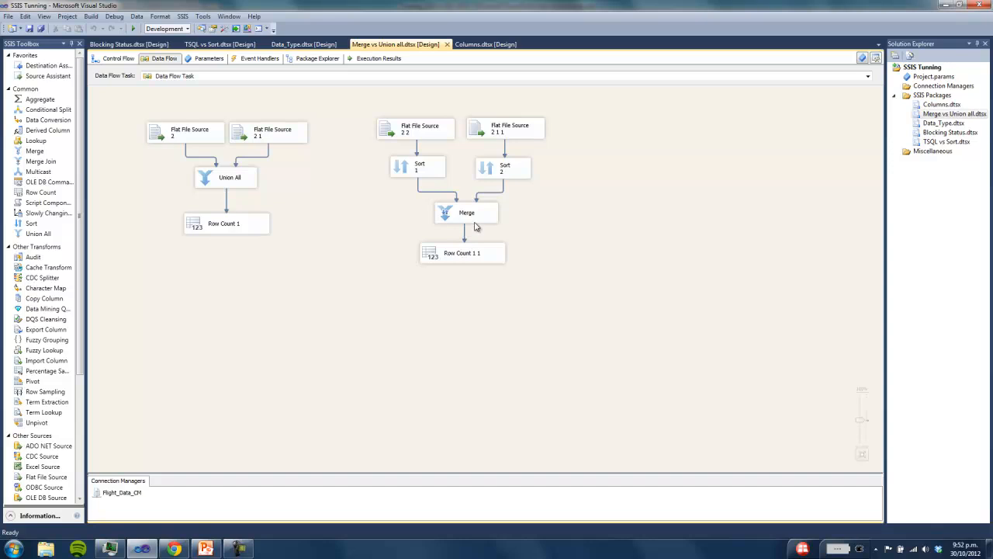
pyautogui.moveTo(225, 176)
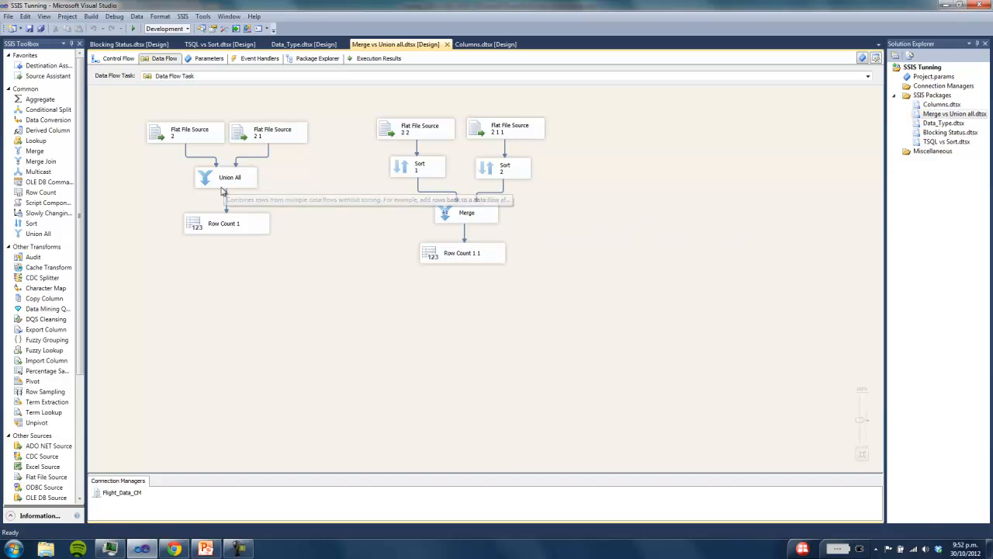
pyautogui.moveTo(247, 171)
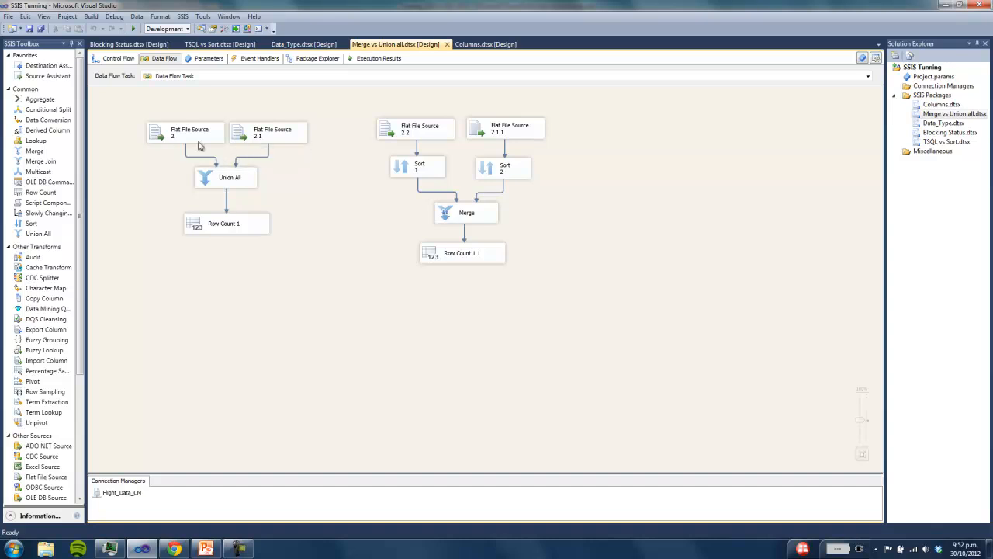
pyautogui.moveTo(258, 190)
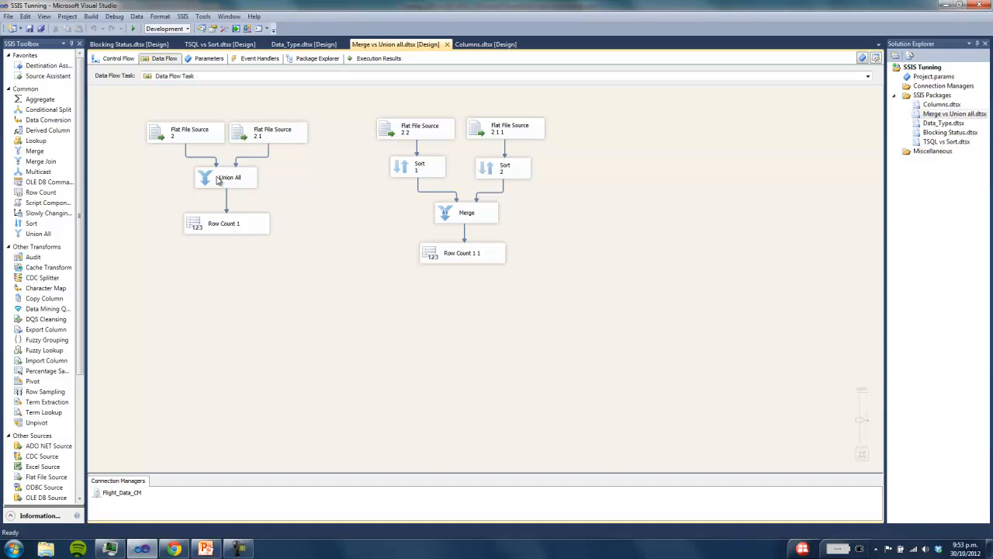
pyautogui.moveTo(419, 166)
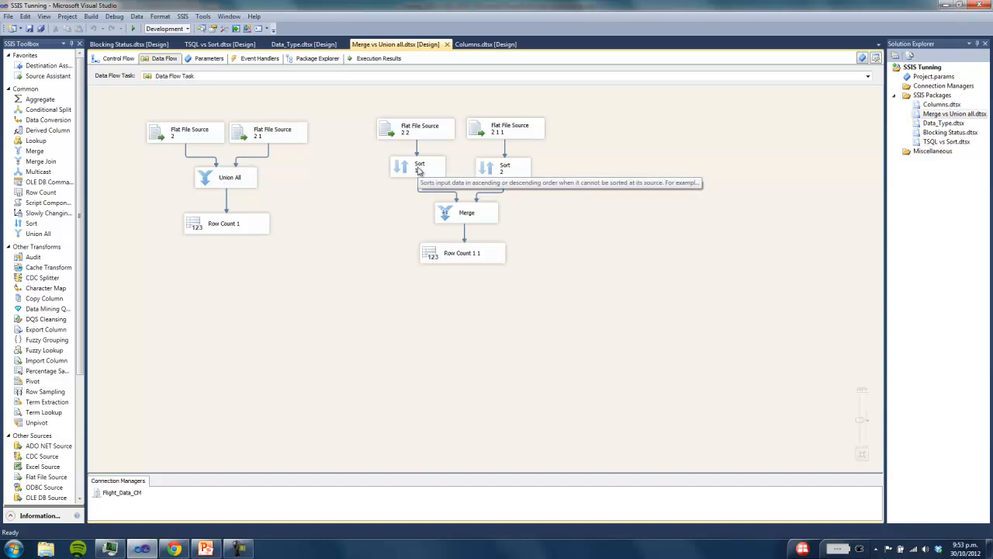
pyautogui.moveTo(421, 165)
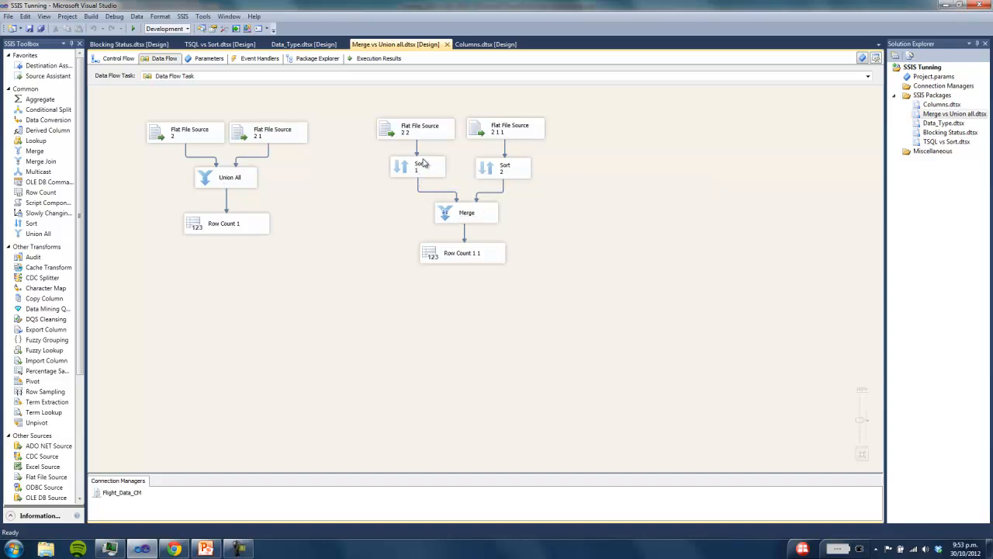
pyautogui.moveTo(464, 220)
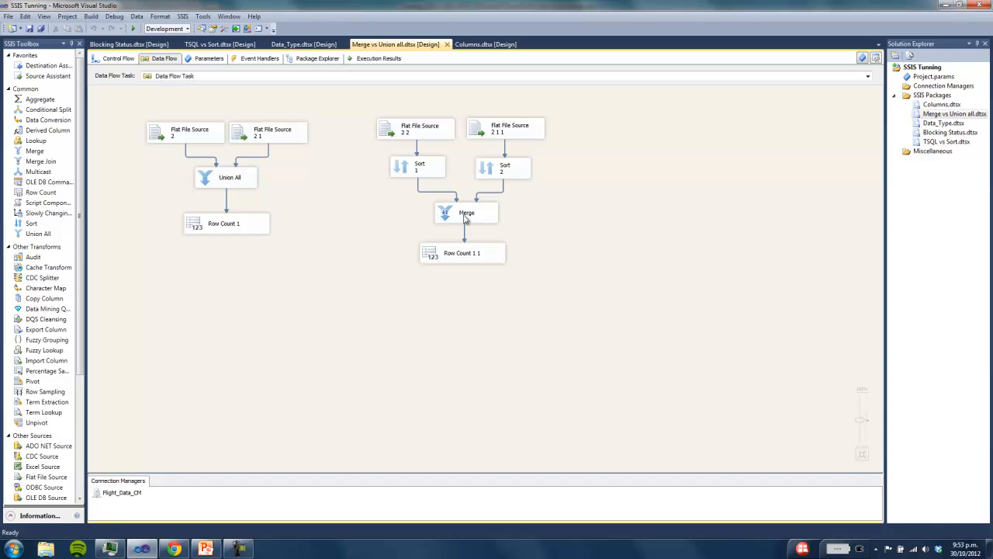
pyautogui.moveTo(221, 122)
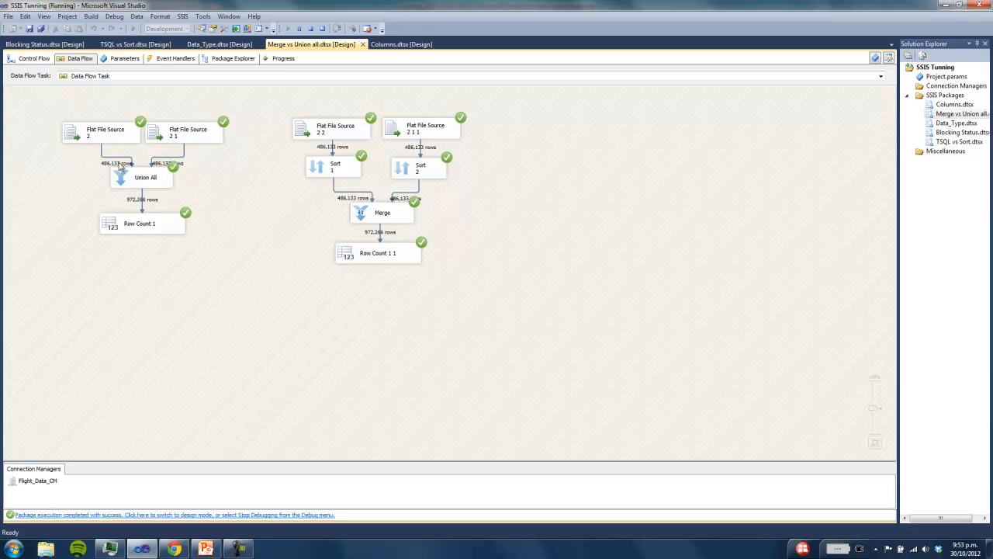
pyautogui.moveTo(122, 170)
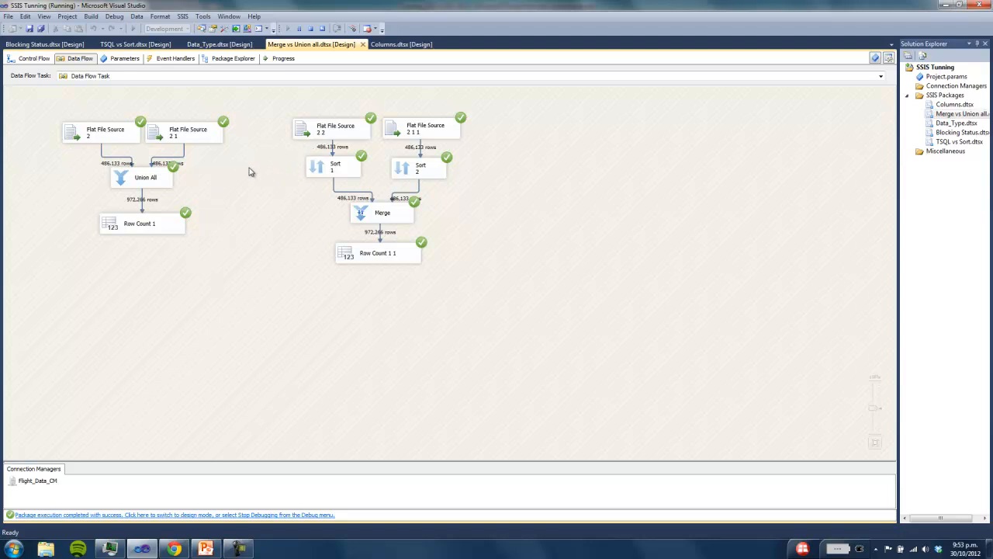
pyautogui.moveTo(257, 134)
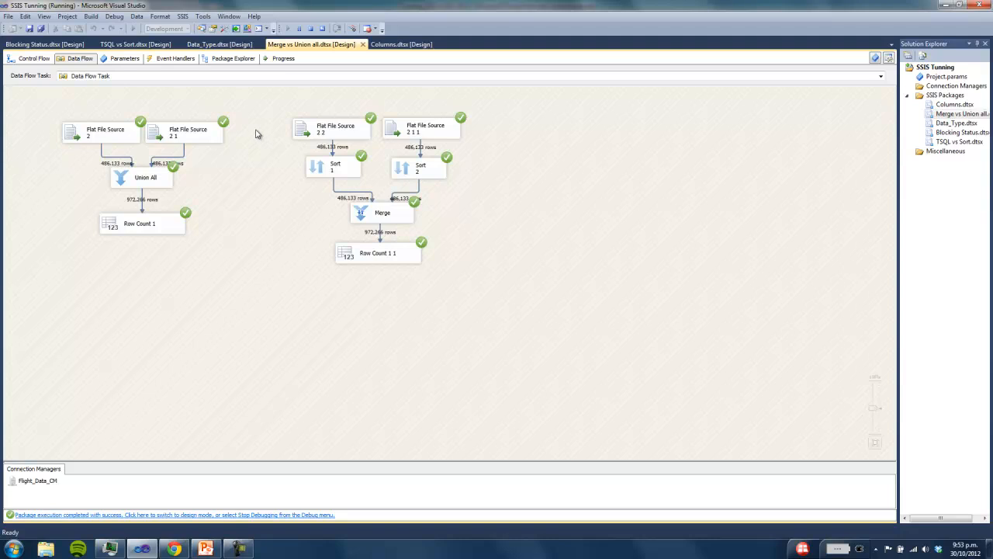
pyautogui.moveTo(399, 241)
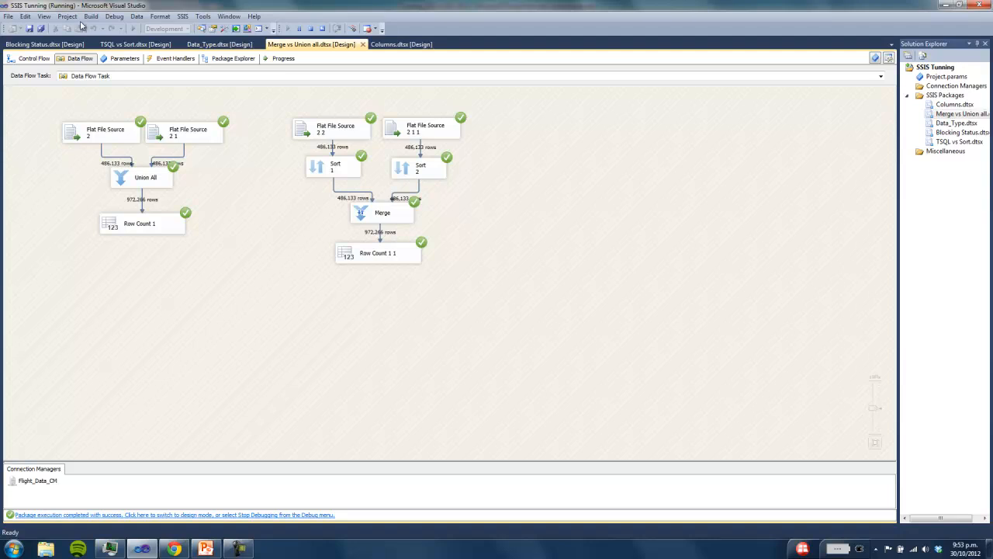
# Step: Stop the Merge vs Union all run and switch to the TSQL vs Sort package
pyautogui.click(114, 16)
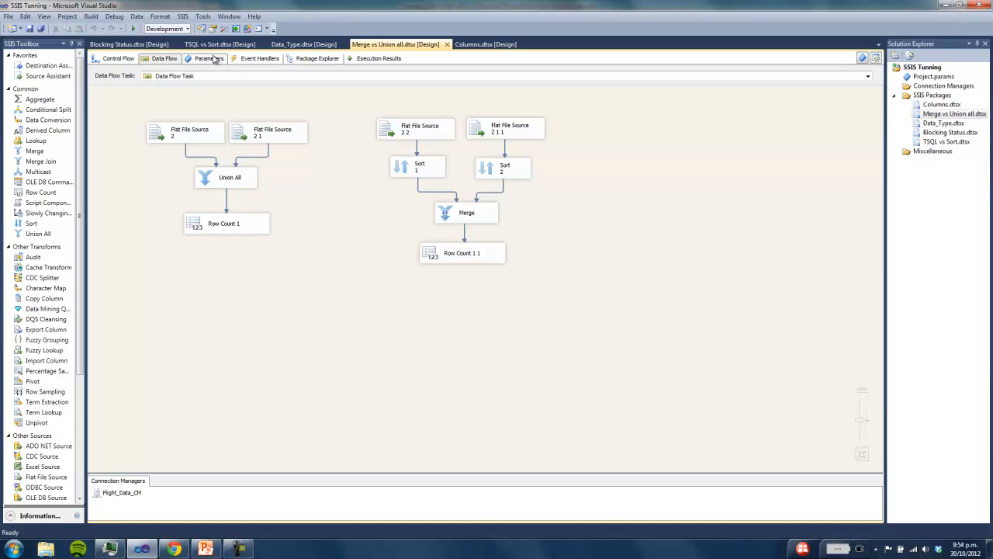
pyautogui.click(220, 44)
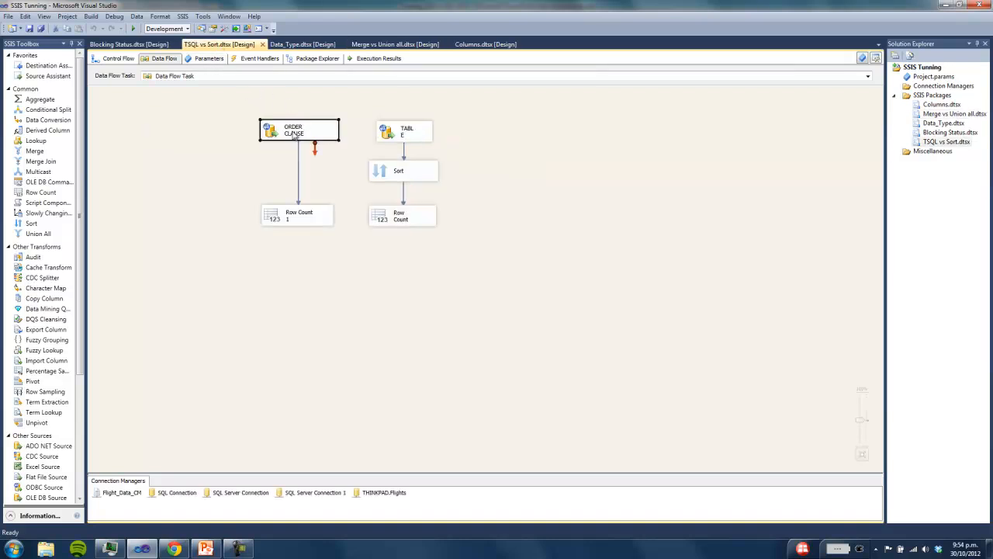
pyautogui.doubleClick(299, 129)
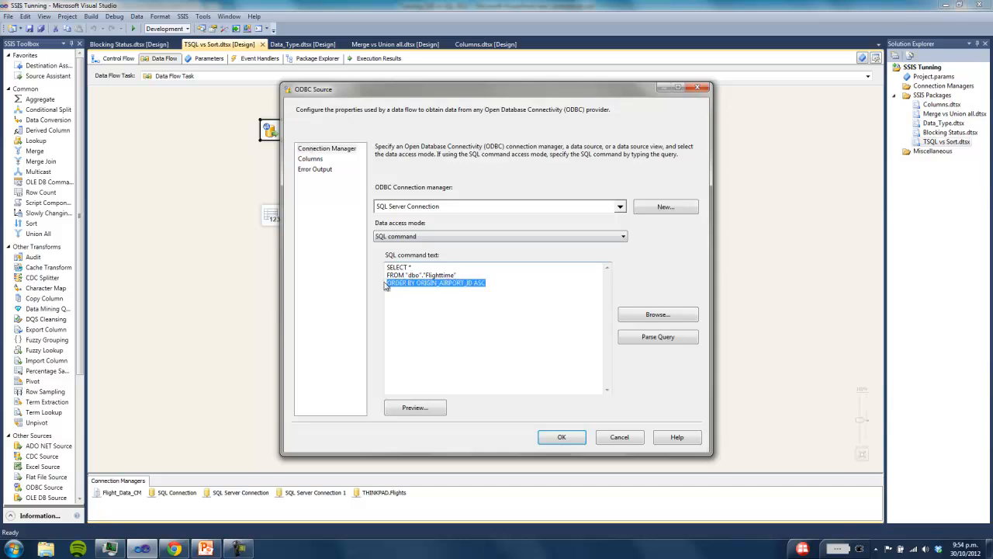
pyautogui.moveTo(497, 89); pyautogui.dragTo(544, 101)
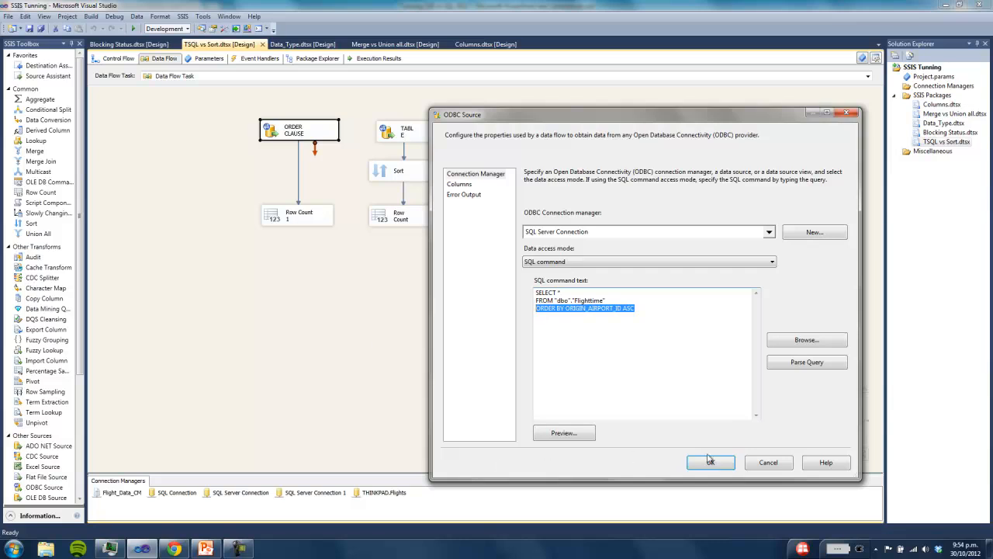
pyautogui.click(710, 462)
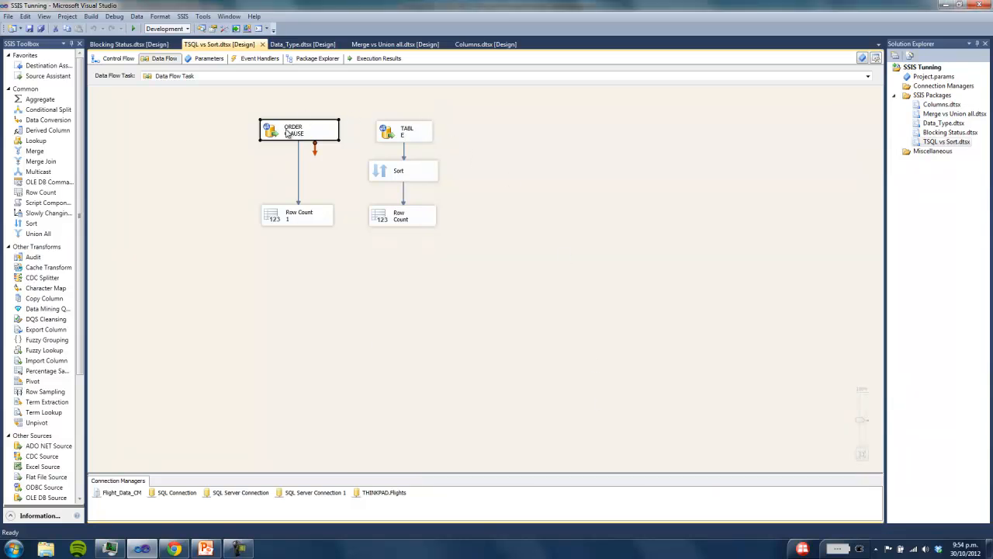
pyautogui.moveTo(269, 148)
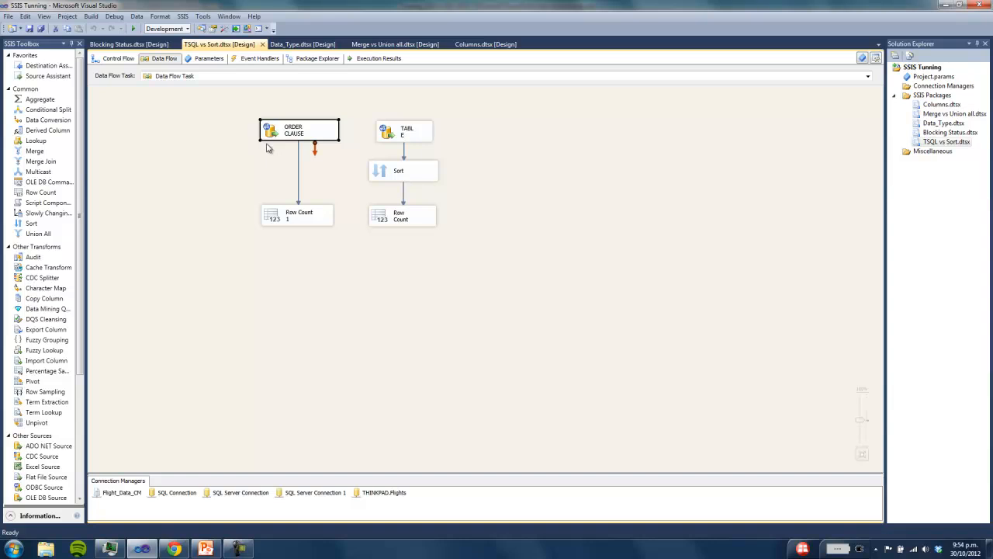
pyautogui.moveTo(345, 145)
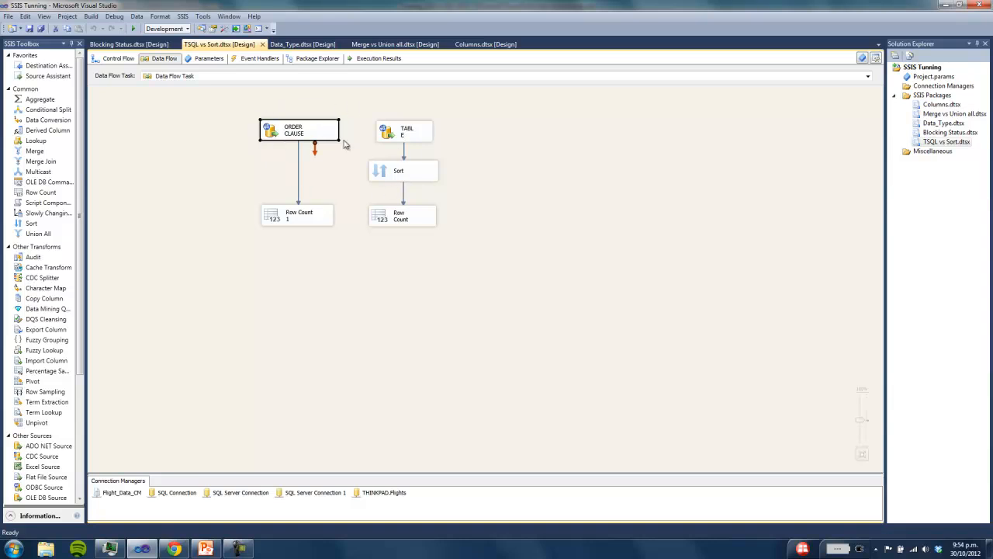
pyautogui.moveTo(329, 173)
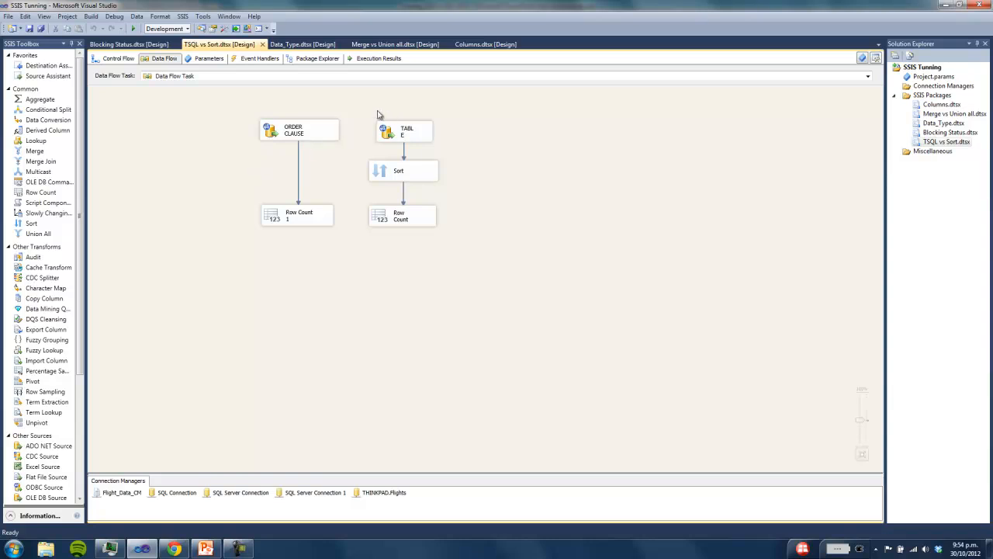
pyautogui.moveTo(311, 225)
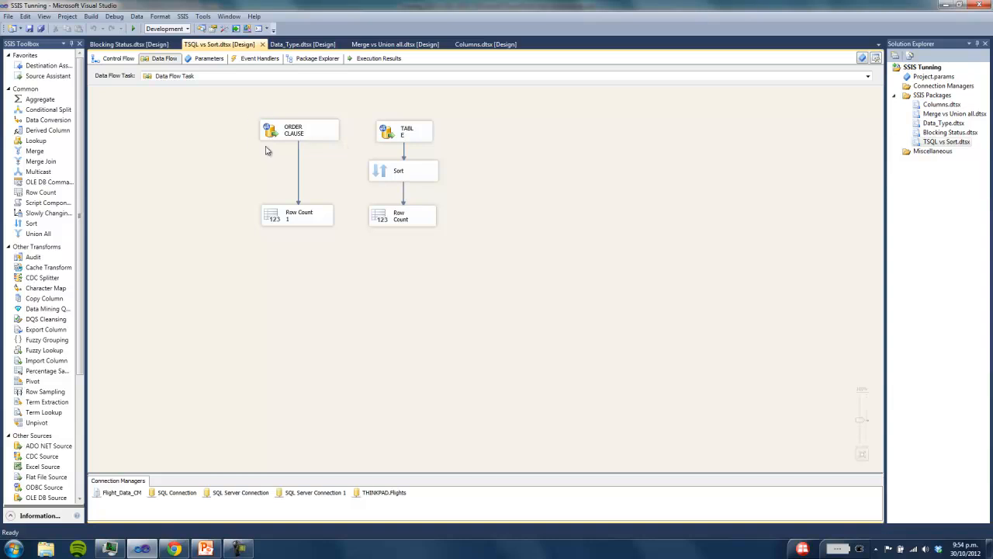
pyautogui.moveTo(364, 121)
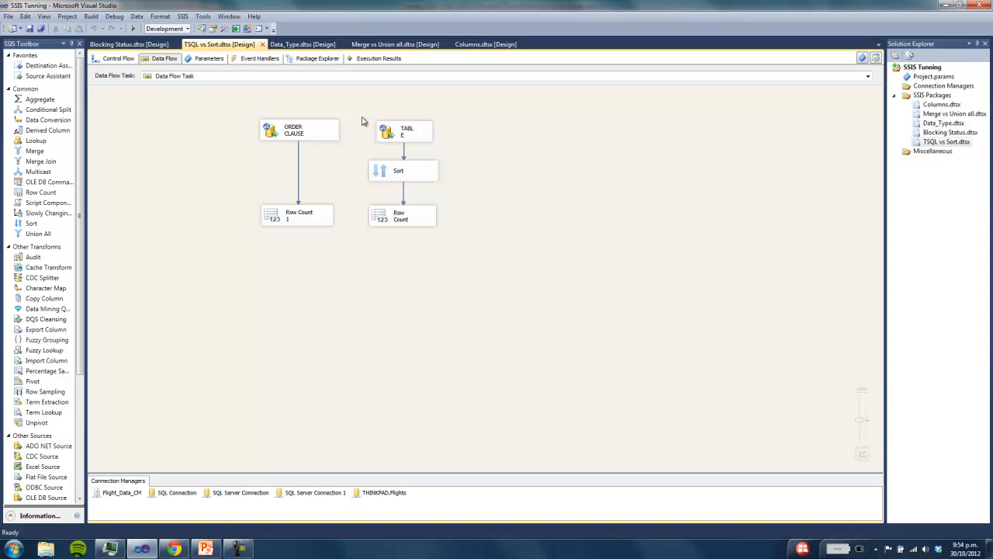
pyautogui.moveTo(331, 190)
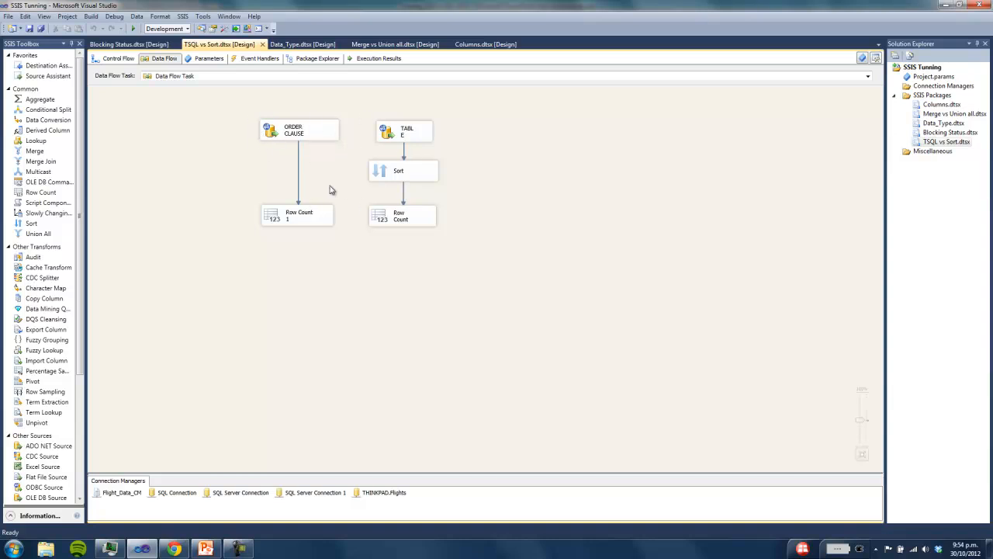
pyautogui.click(298, 130)
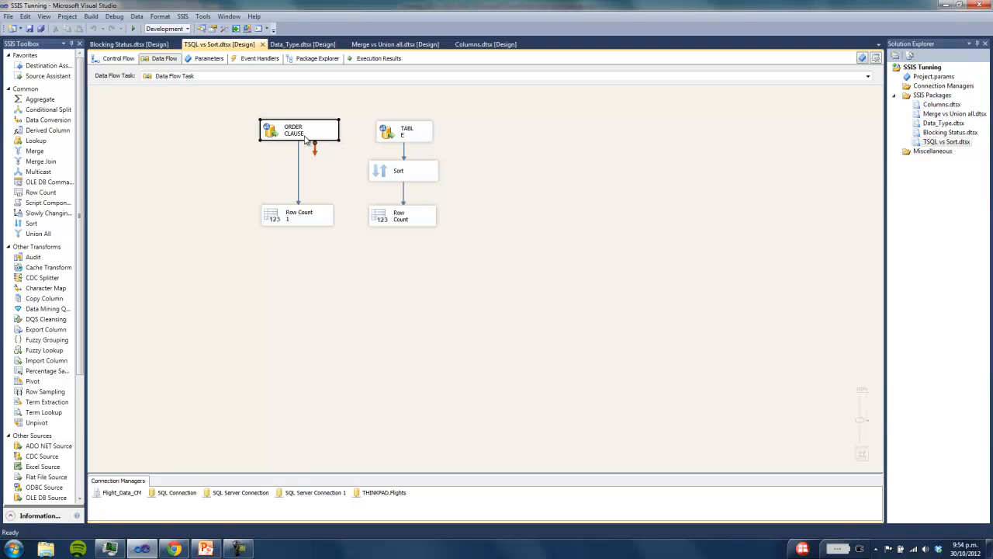
pyautogui.doubleClick(299, 130)
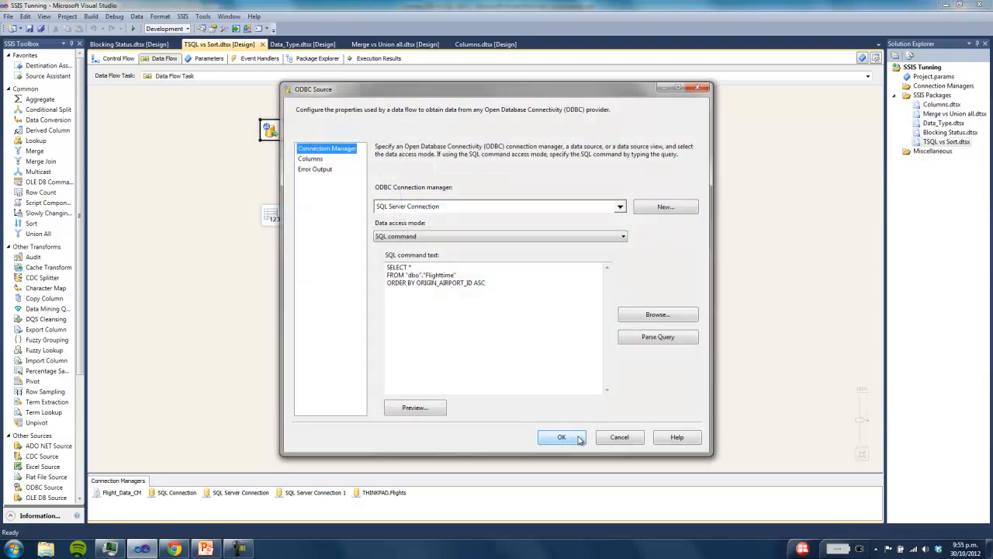
pyautogui.click(562, 437)
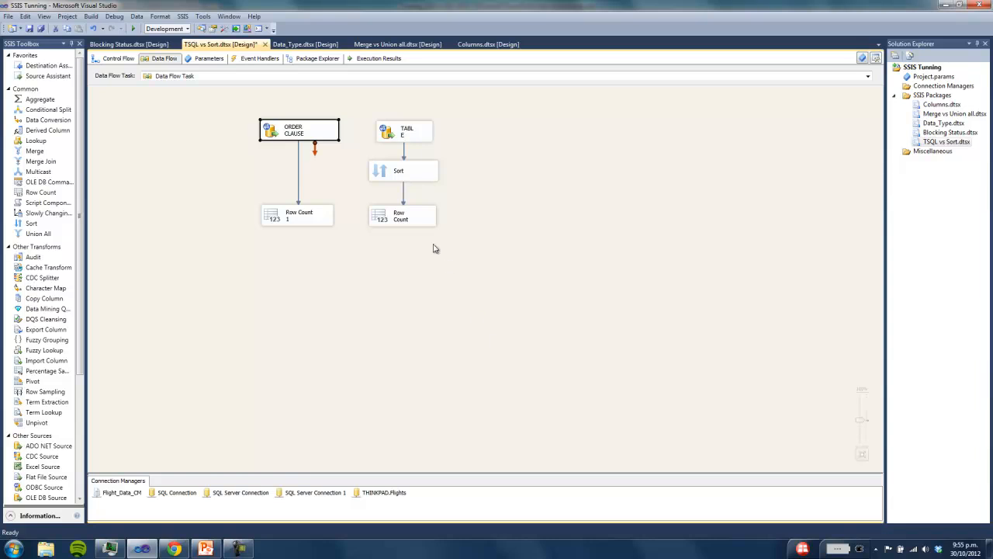
pyautogui.moveTo(412, 188)
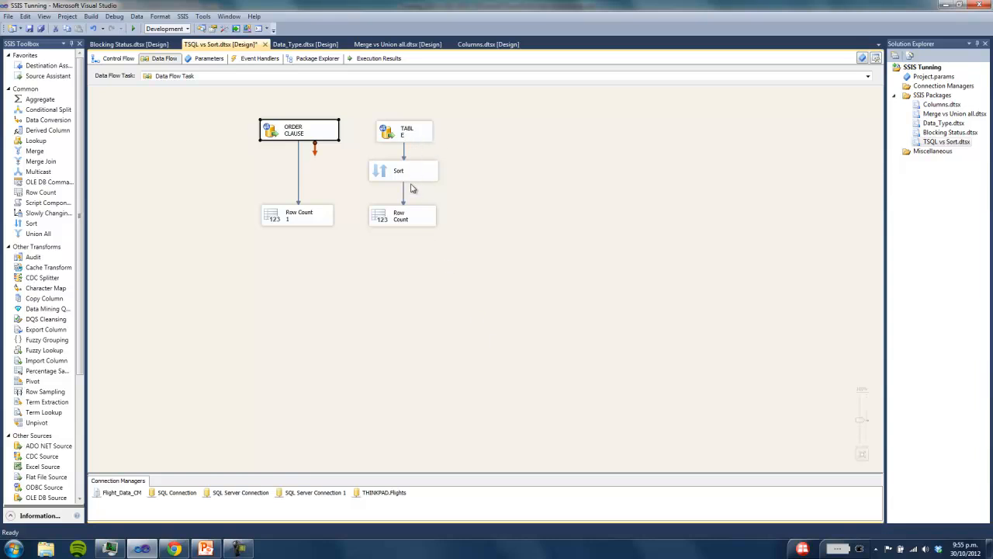
pyautogui.moveTo(392, 132)
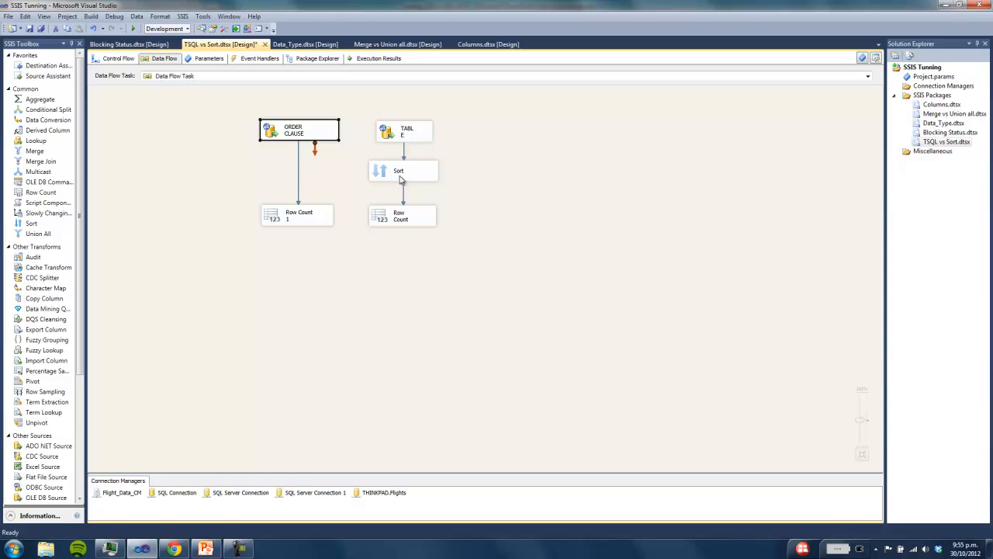
pyautogui.moveTo(398, 177)
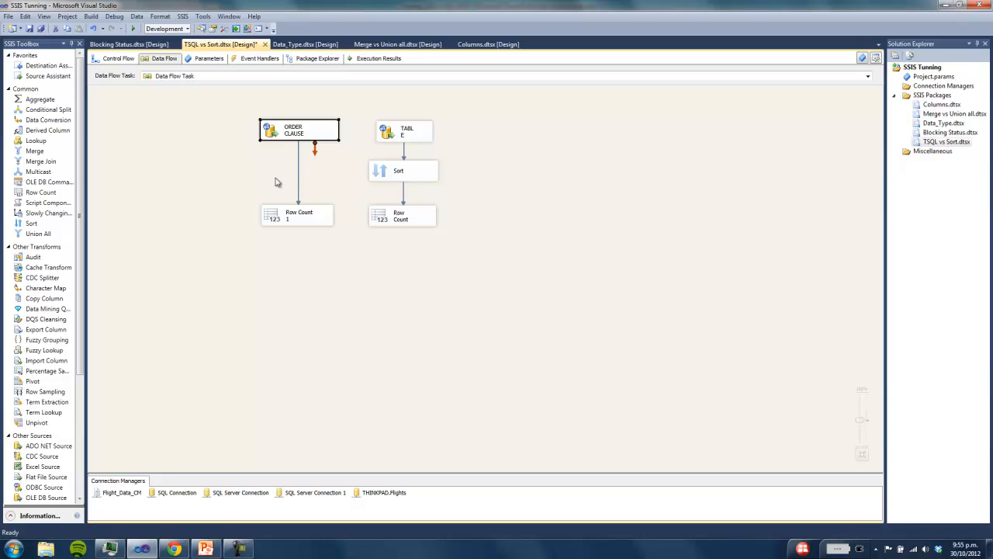
pyautogui.moveTo(223, 121)
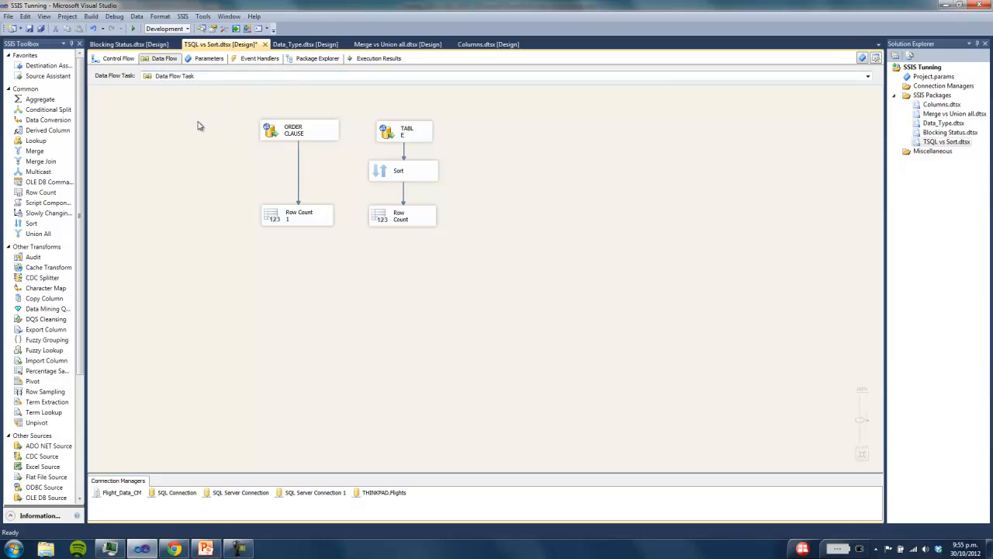
pyautogui.moveTo(304, 116)
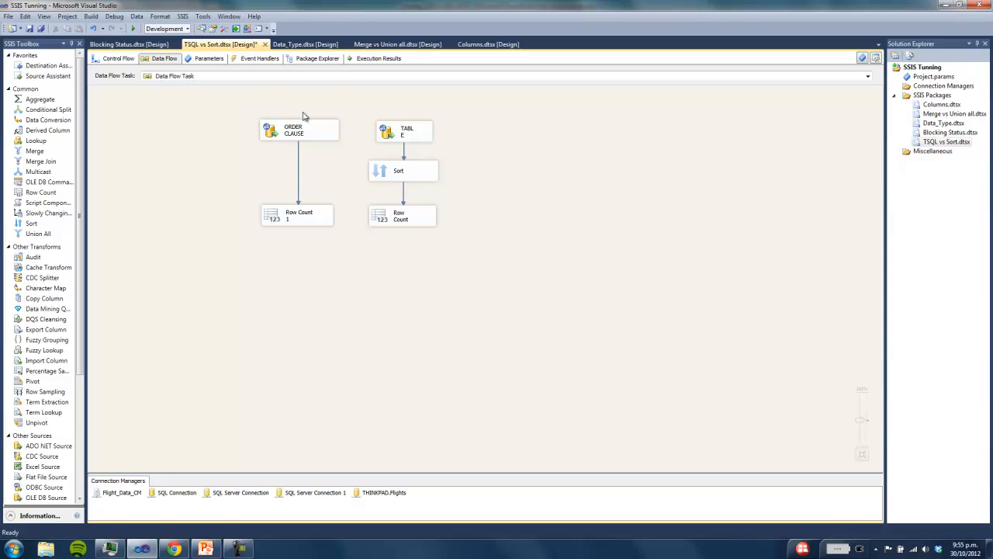
pyautogui.moveTo(388, 131)
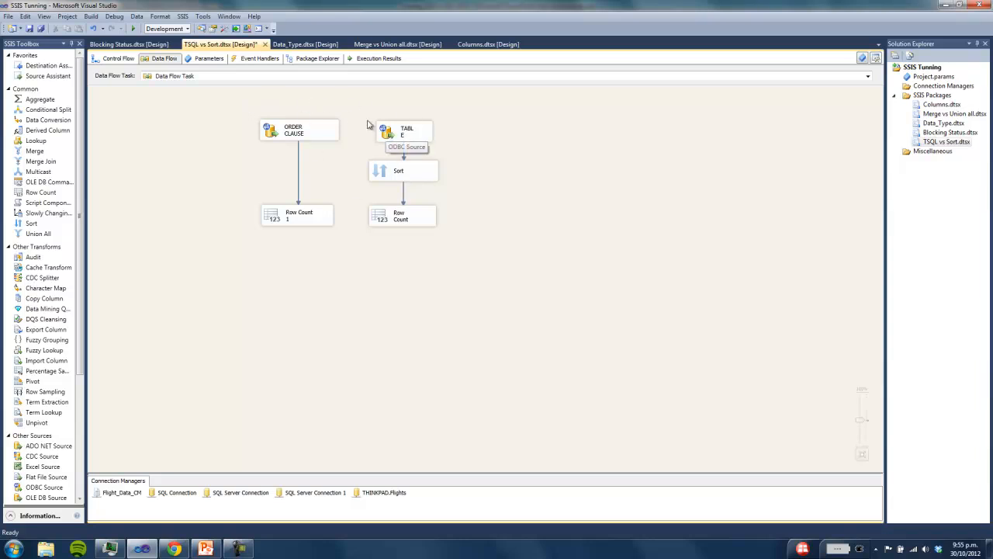
pyautogui.moveTo(357, 181)
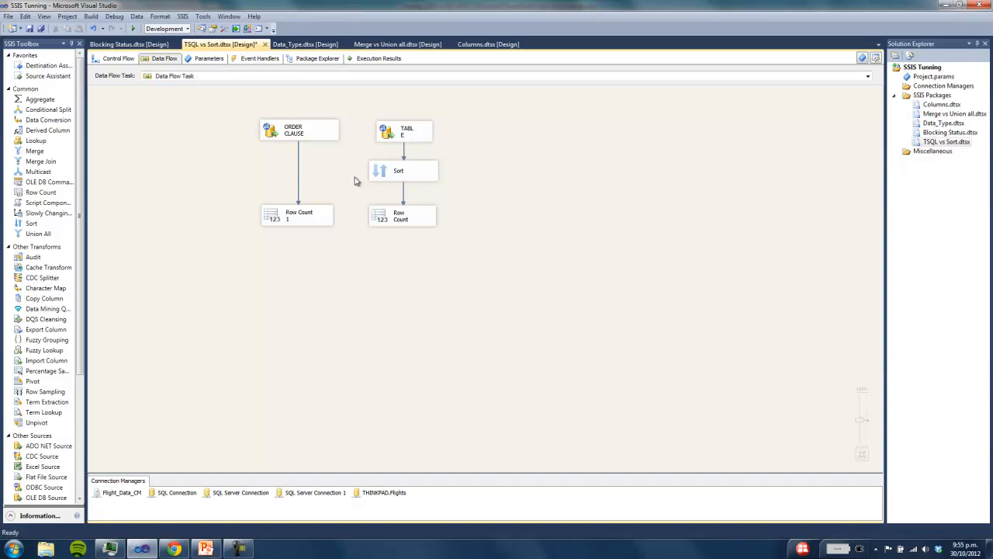
pyautogui.moveTo(398, 170)
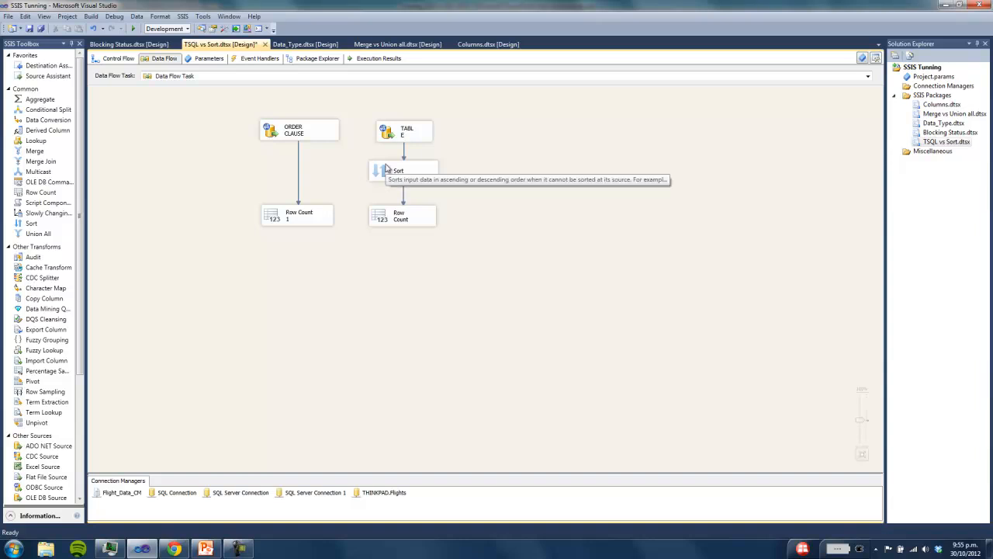
pyautogui.moveTo(403, 170)
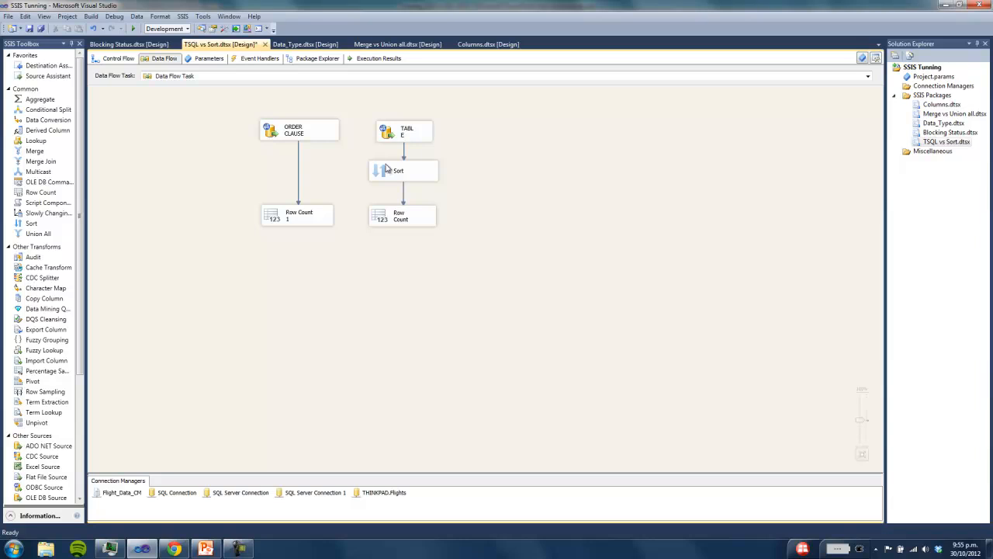
pyautogui.moveTo(476, 41)
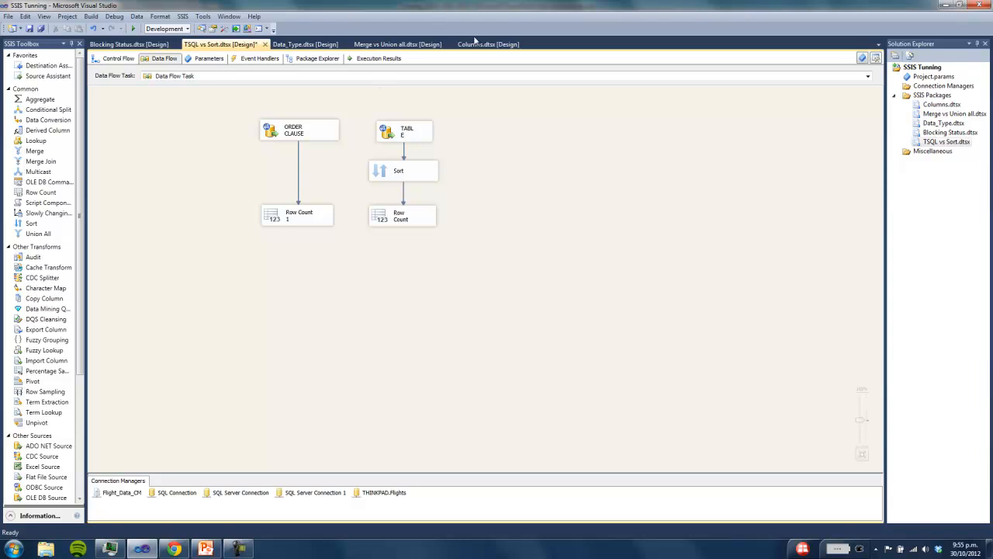
# Step: Open the Columns package and review the six-column flow's Flat File Source column list
pyautogui.click(488, 43)
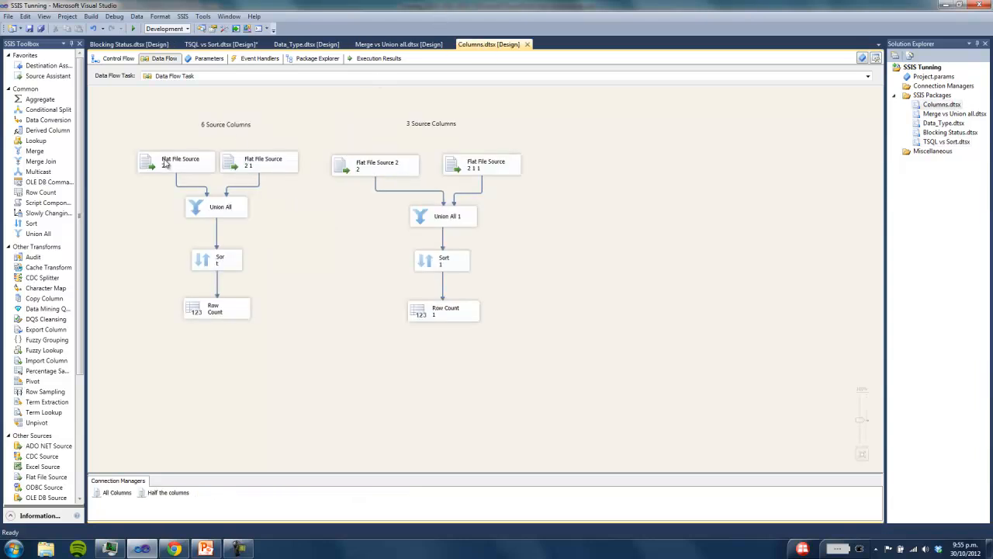
pyautogui.moveTo(316, 138)
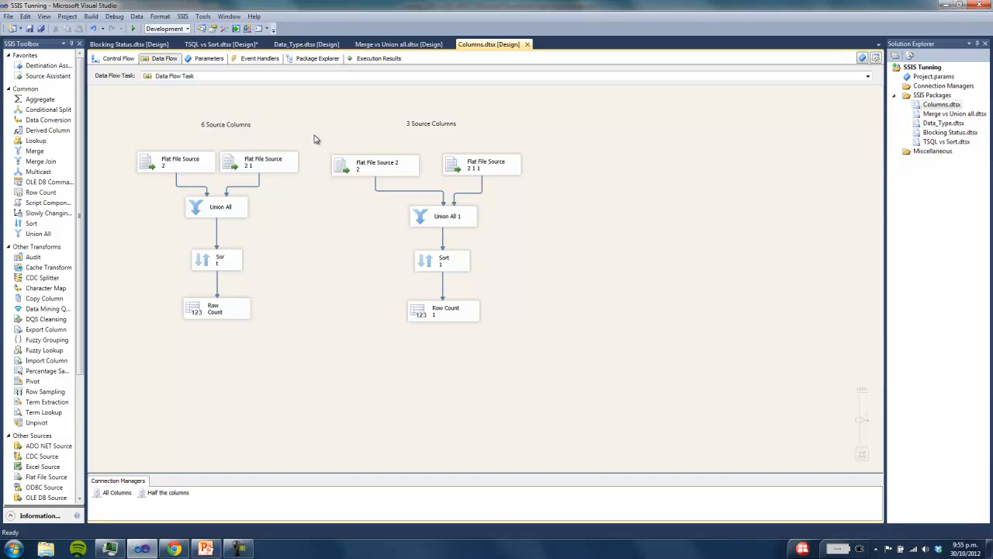
pyautogui.moveTo(186, 166)
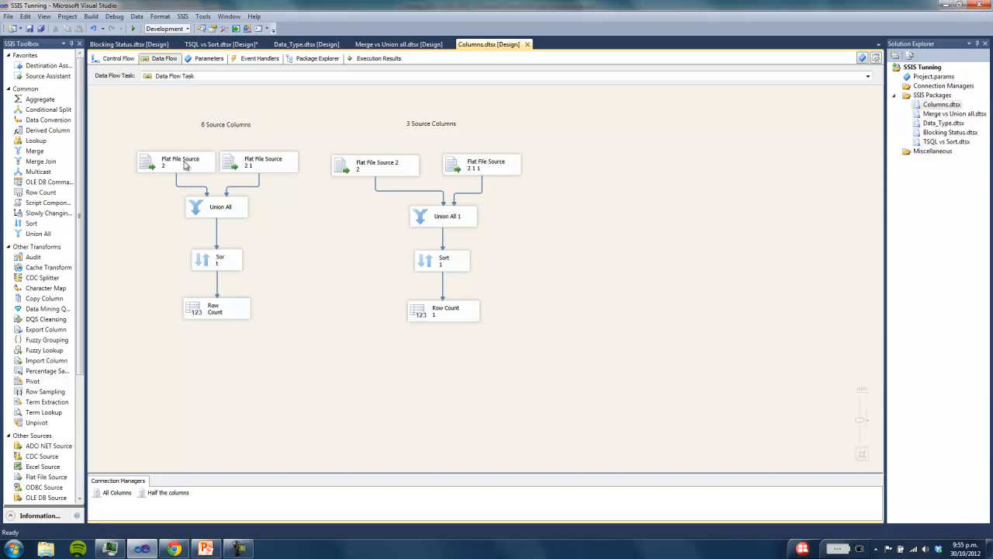
pyautogui.click(180, 162)
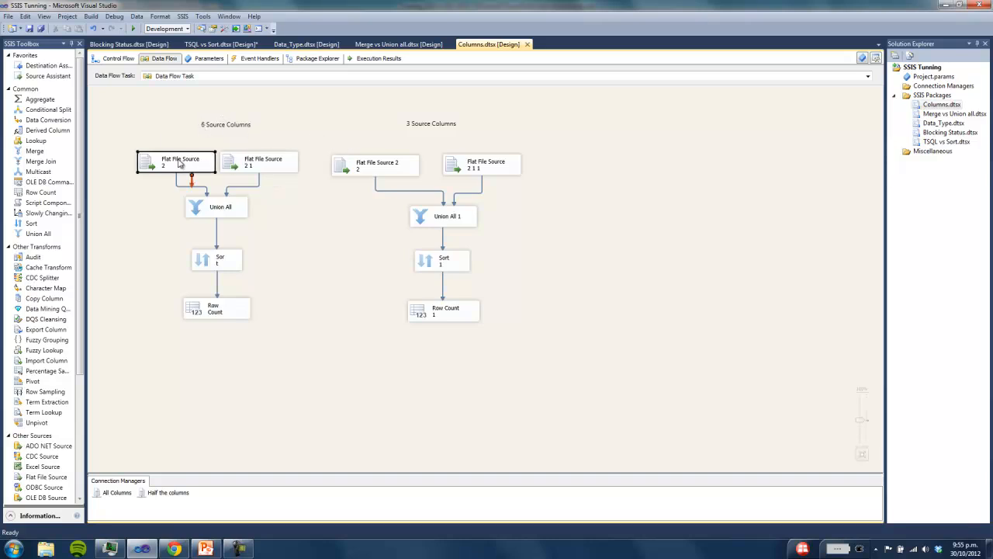
pyautogui.doubleClick(180, 161)
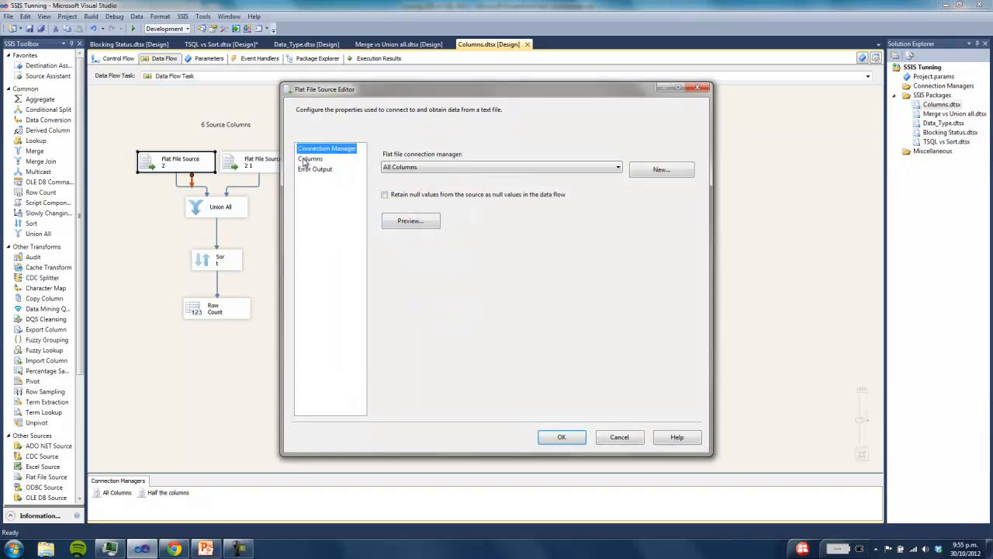
pyautogui.click(309, 158)
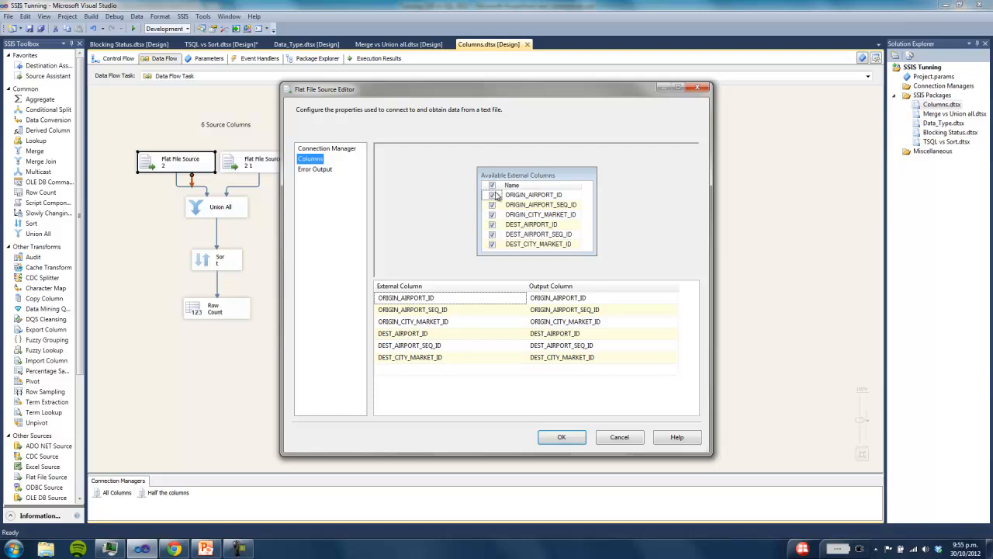
pyautogui.moveTo(553, 205)
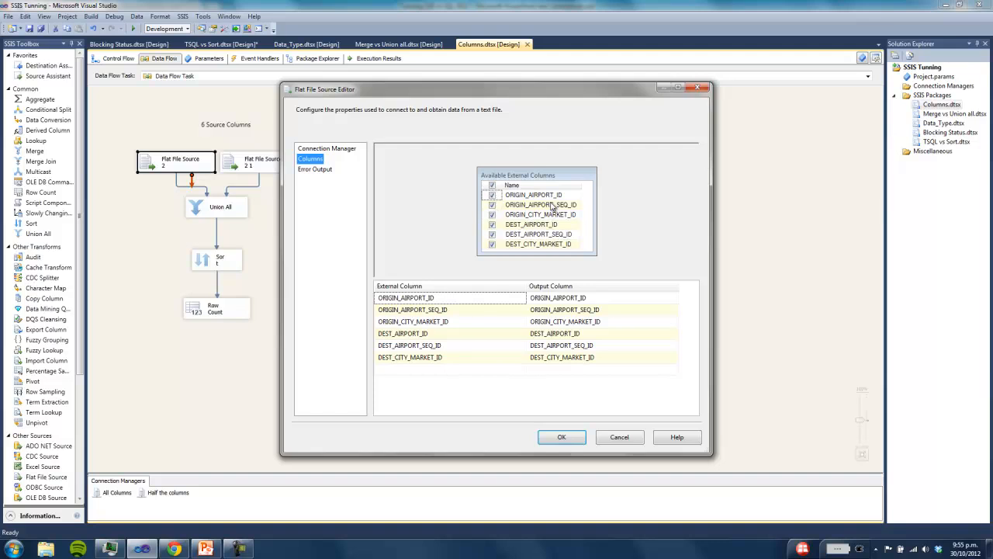
pyautogui.click(562, 436)
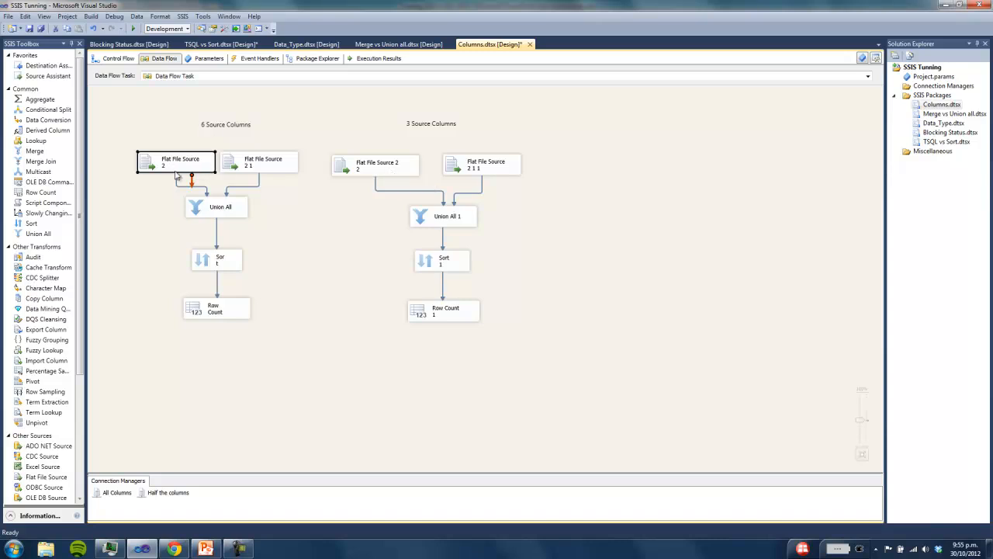
# Step: Re-include all six source columns, then review the three-column flow's Flat File Source
pyautogui.doubleClick(180, 161)
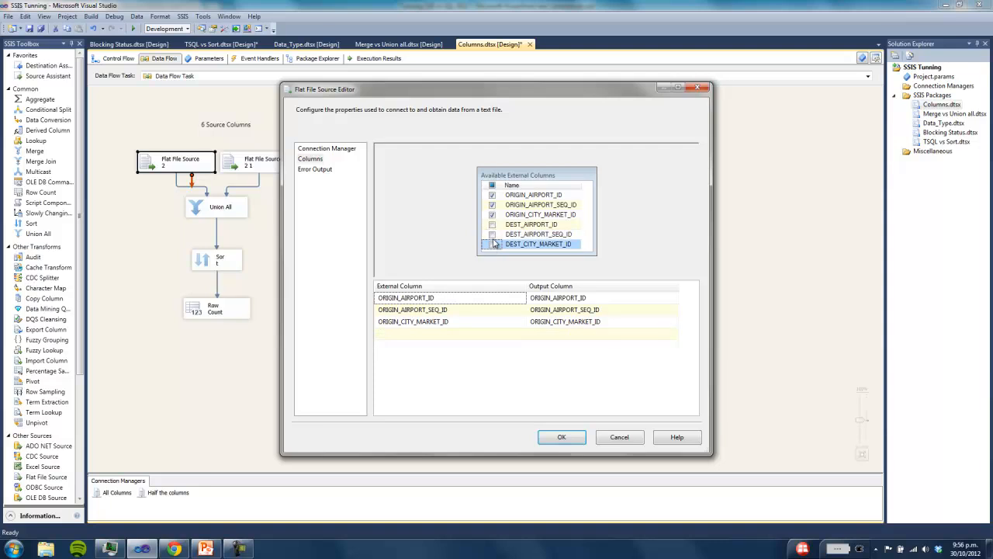
pyautogui.click(493, 244)
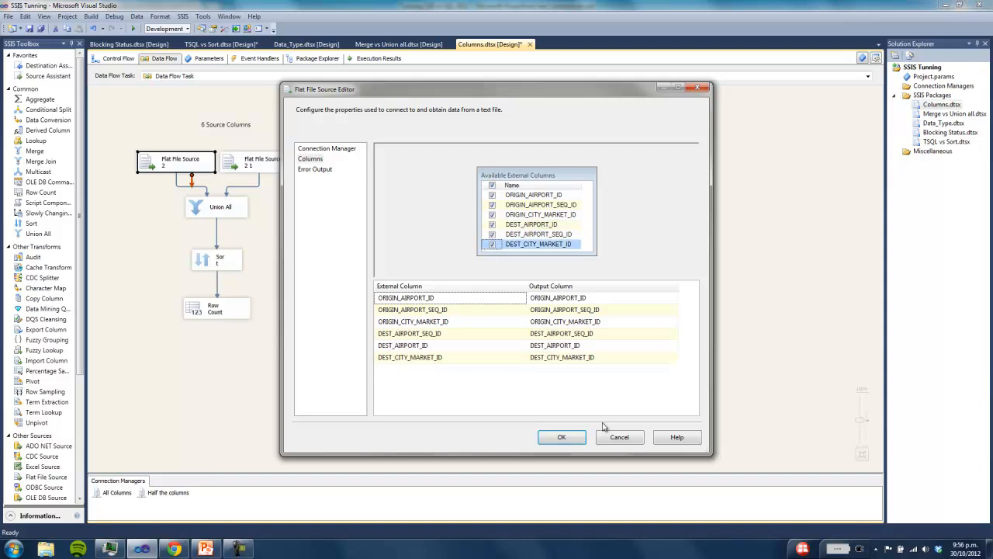
pyautogui.click(562, 436)
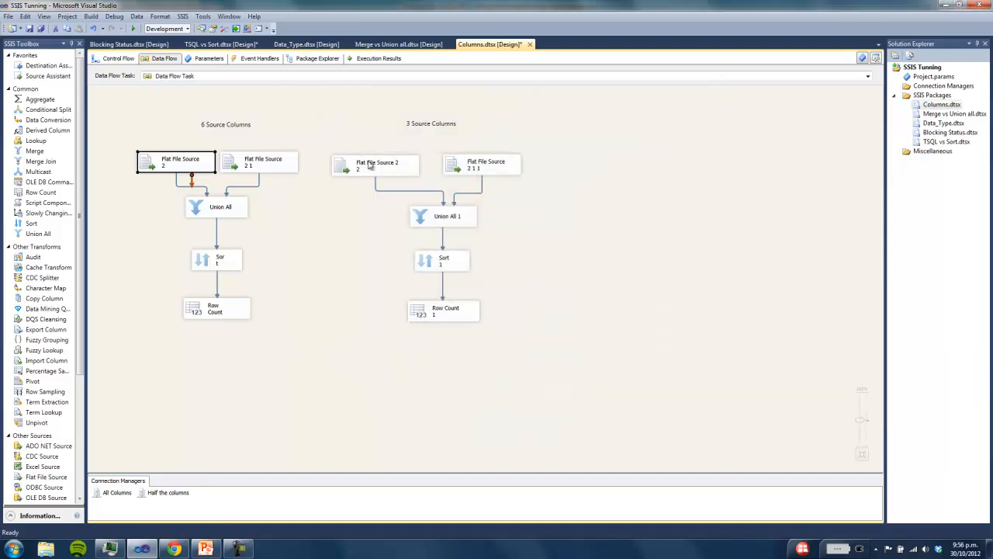
pyautogui.doubleClick(377, 163)
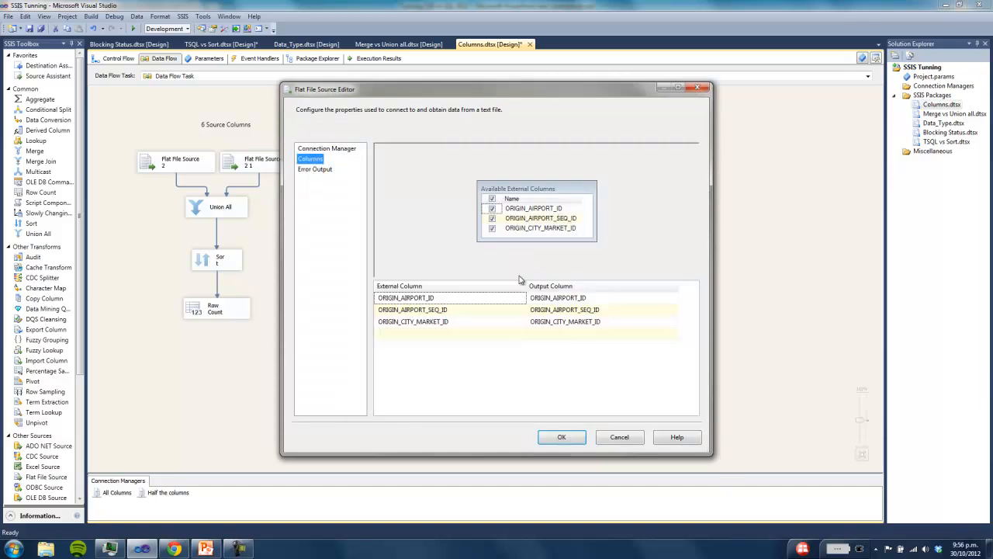
pyautogui.moveTo(503, 253)
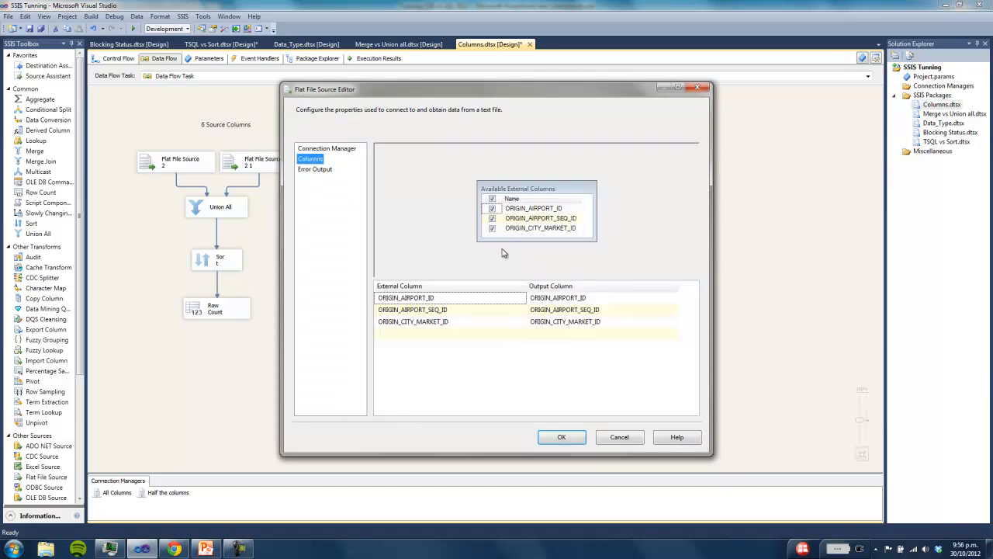
pyautogui.click(561, 436)
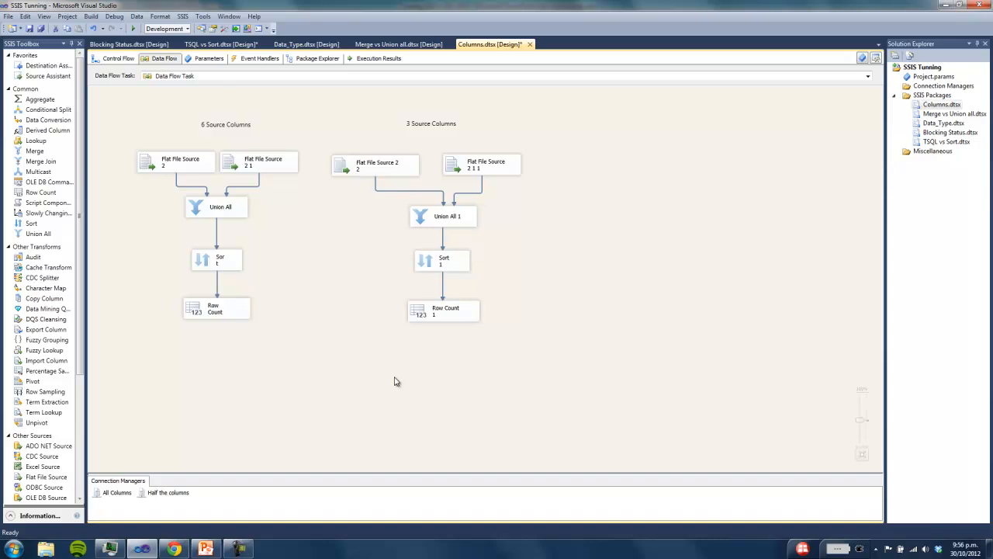
pyautogui.click(133, 29)
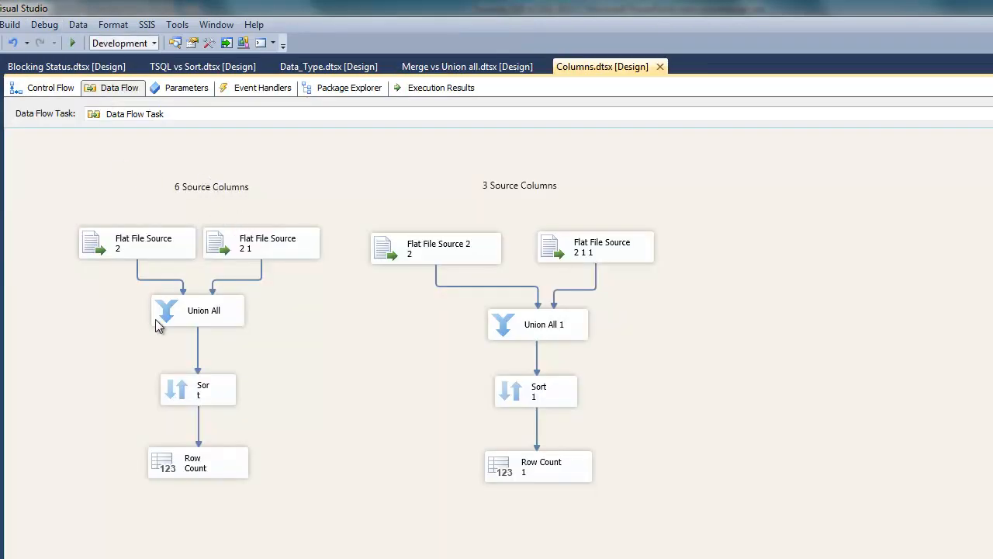
pyautogui.moveTo(298, 83)
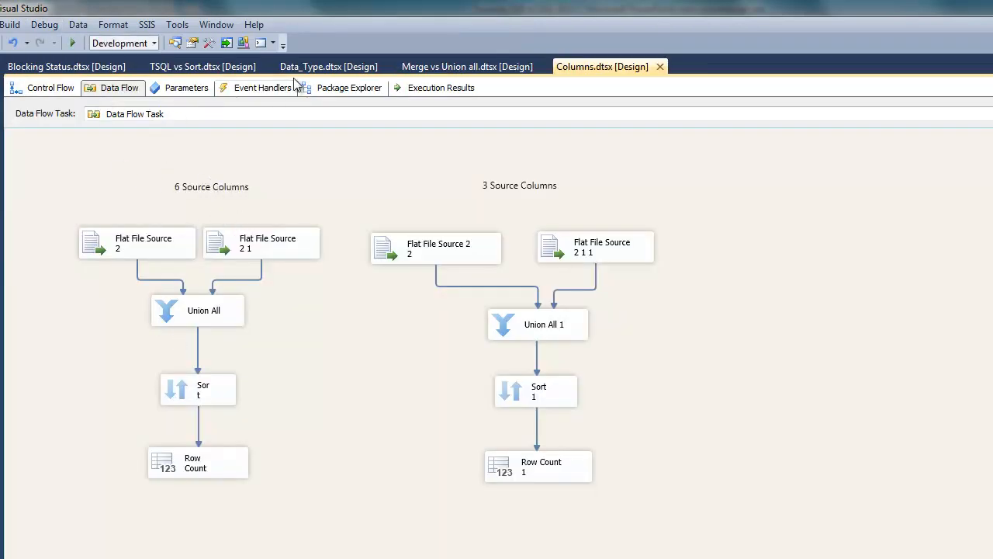
pyautogui.click(329, 66)
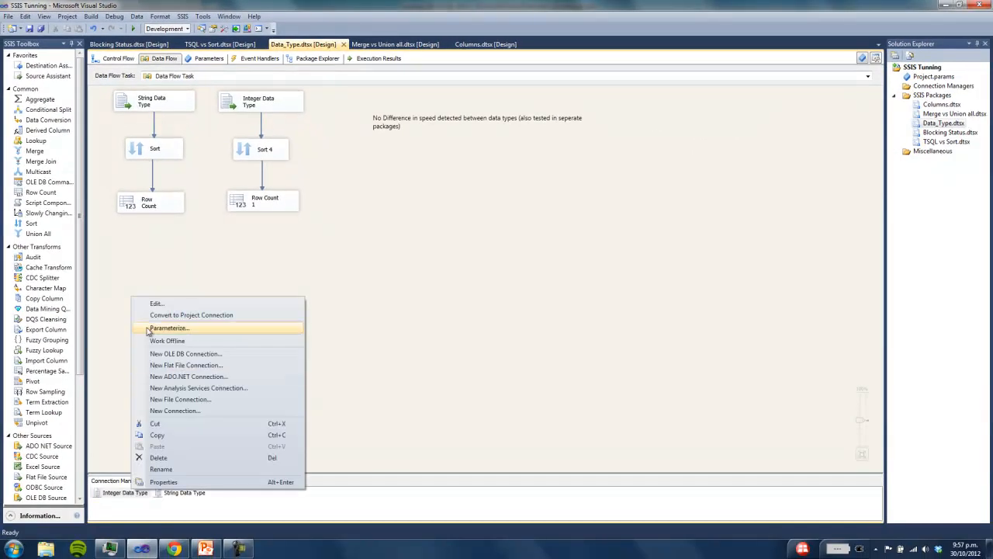
# Step: Widen the Integer Data Type editor and check each column's two- or four-byte integer DataType
pyautogui.click(157, 302)
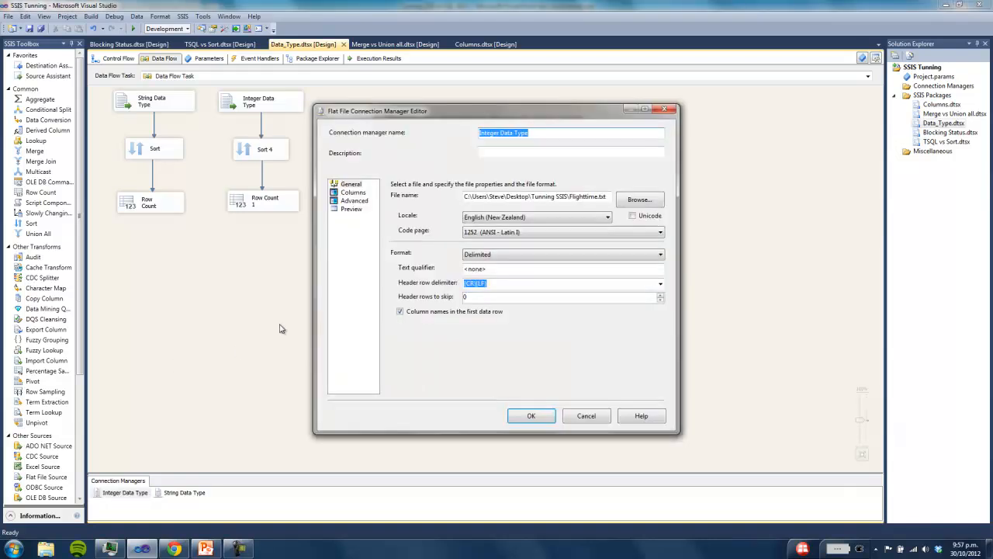
pyautogui.click(354, 200)
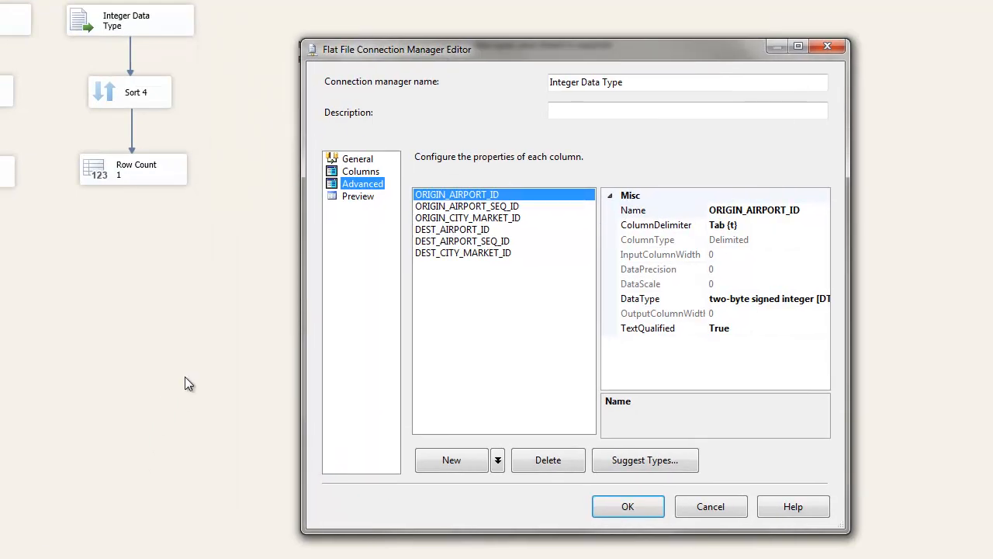
pyautogui.moveTo(175, 26)
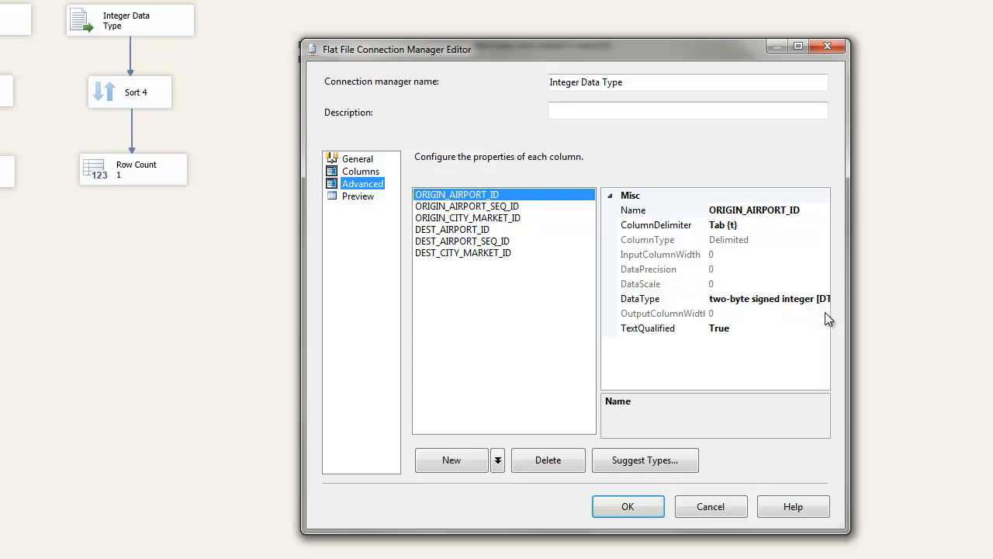
pyautogui.moveTo(830, 314); pyautogui.dragTo(888, 315)
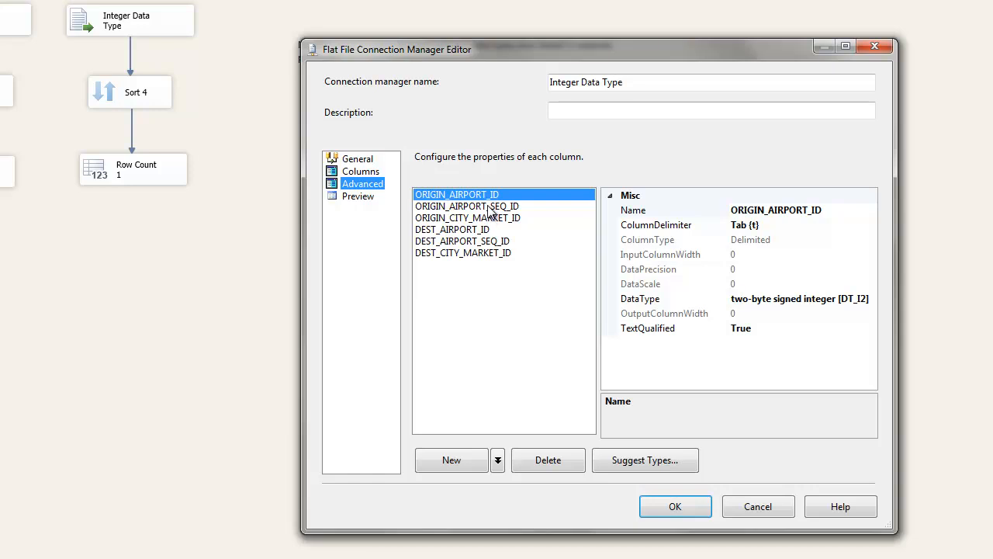
pyautogui.click(452, 229)
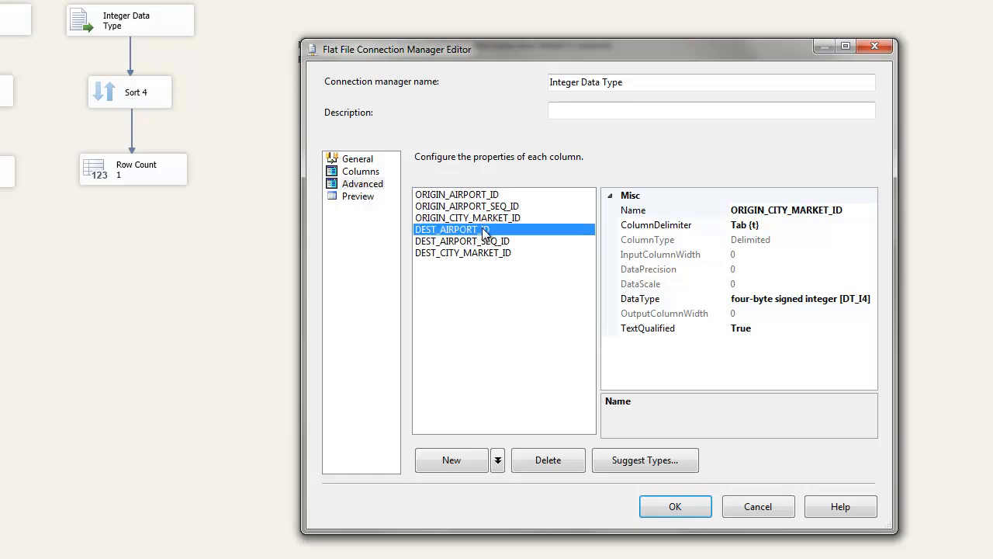
pyautogui.click(463, 252)
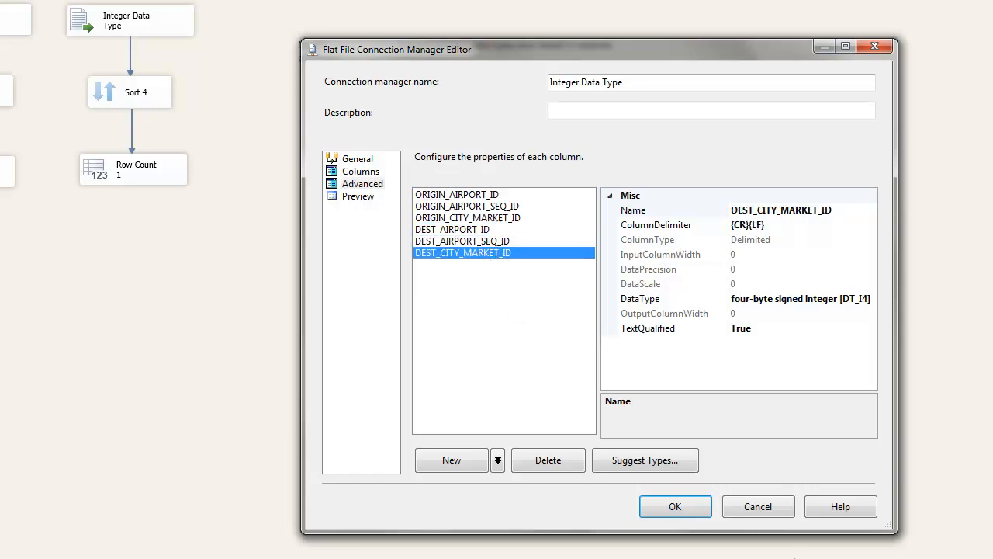
pyautogui.click(675, 506)
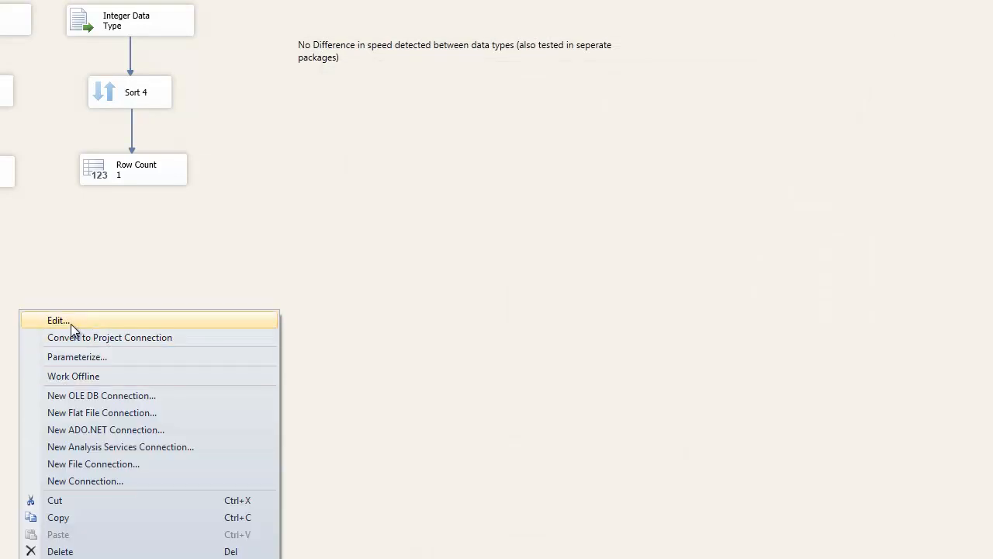
# Step: Check the String Data Type connection's 2000-character string columns, then cancel the editor
pyautogui.click(58, 320)
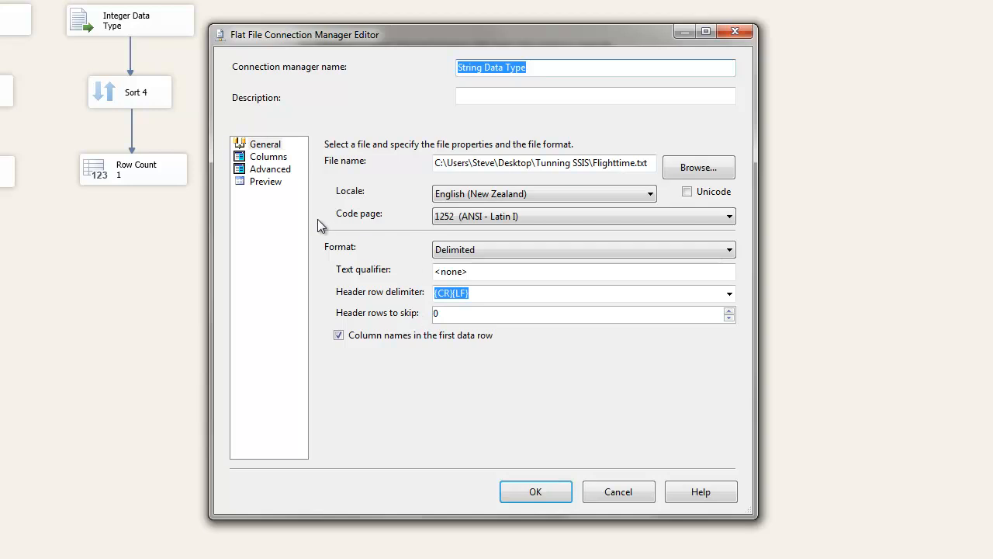
pyautogui.click(270, 168)
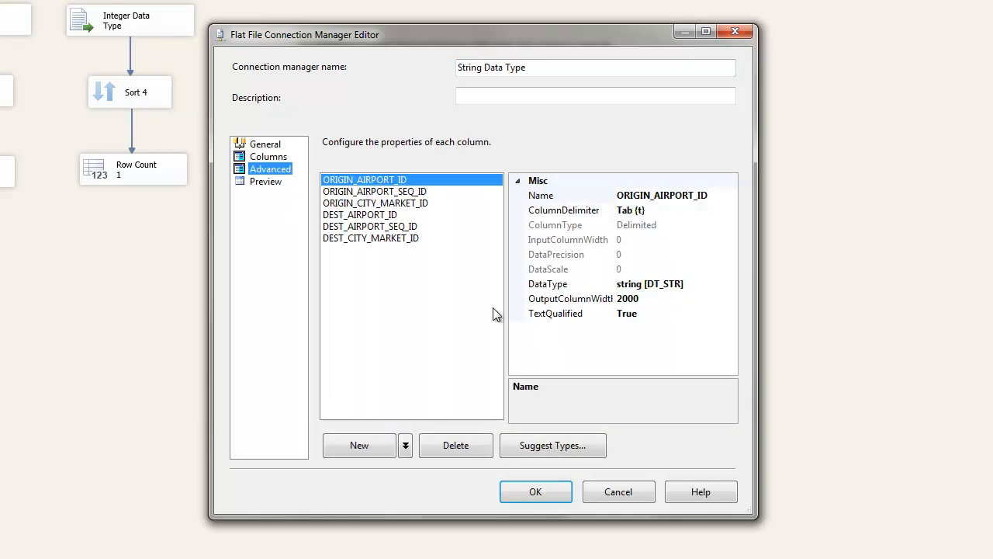
pyautogui.moveTo(627, 310)
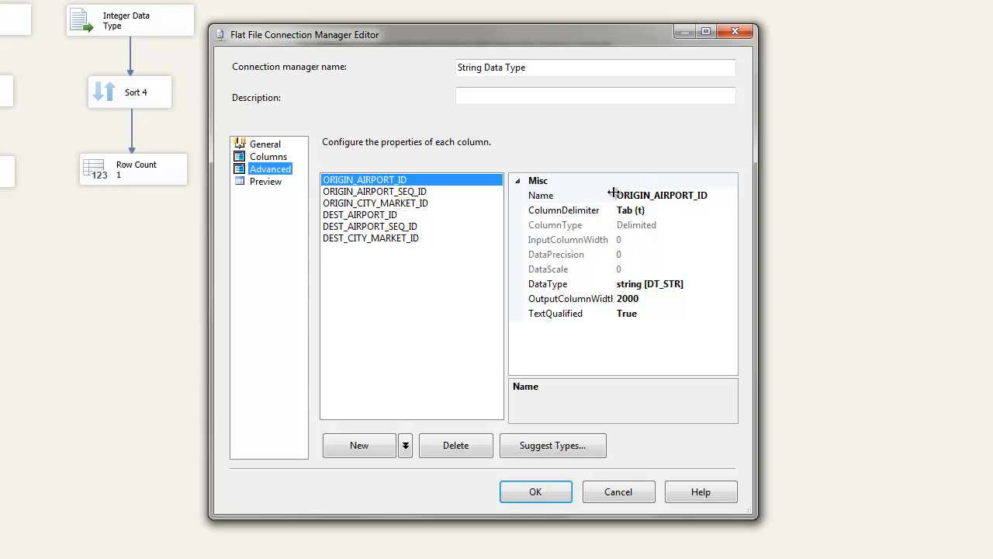
pyautogui.click(541, 194)
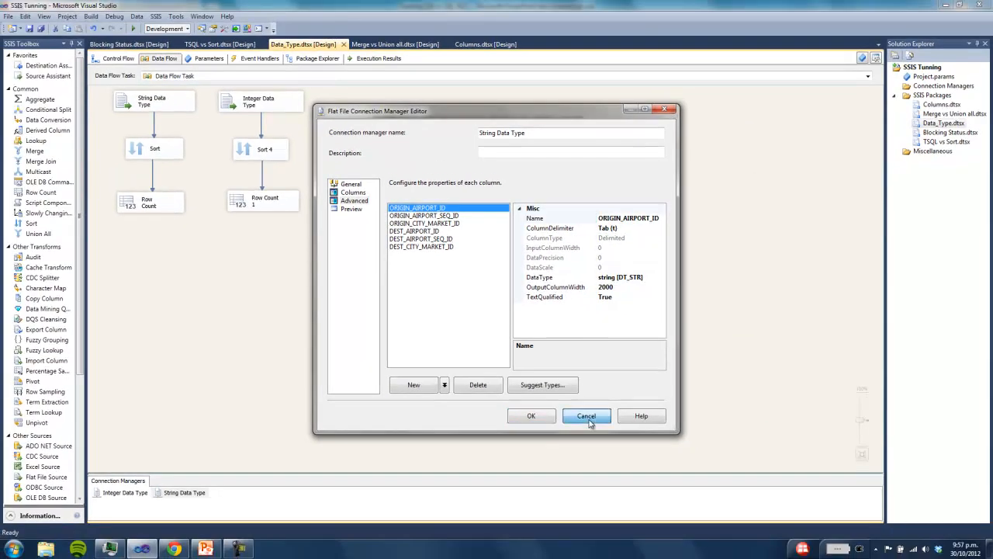
pyautogui.click(586, 415)
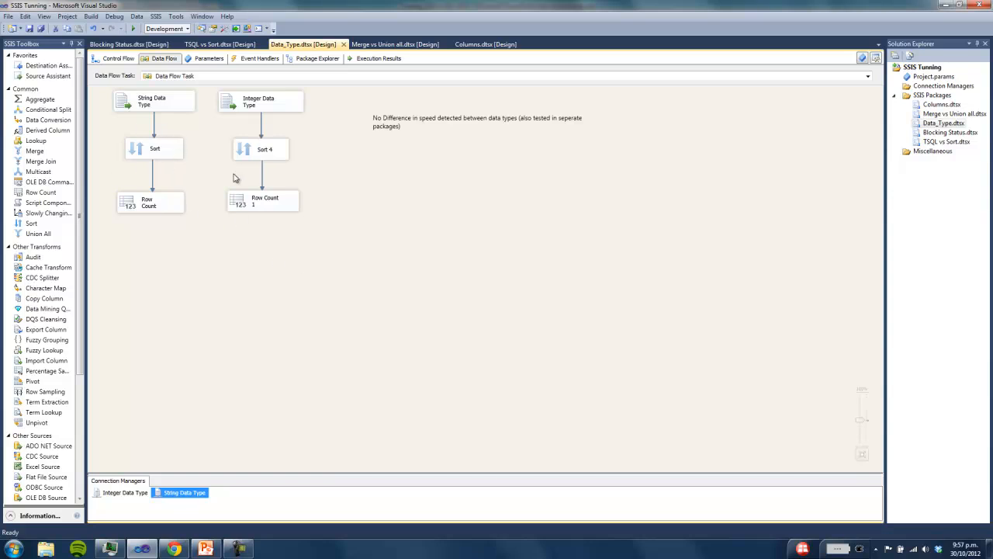
pyautogui.moveTo(186, 106)
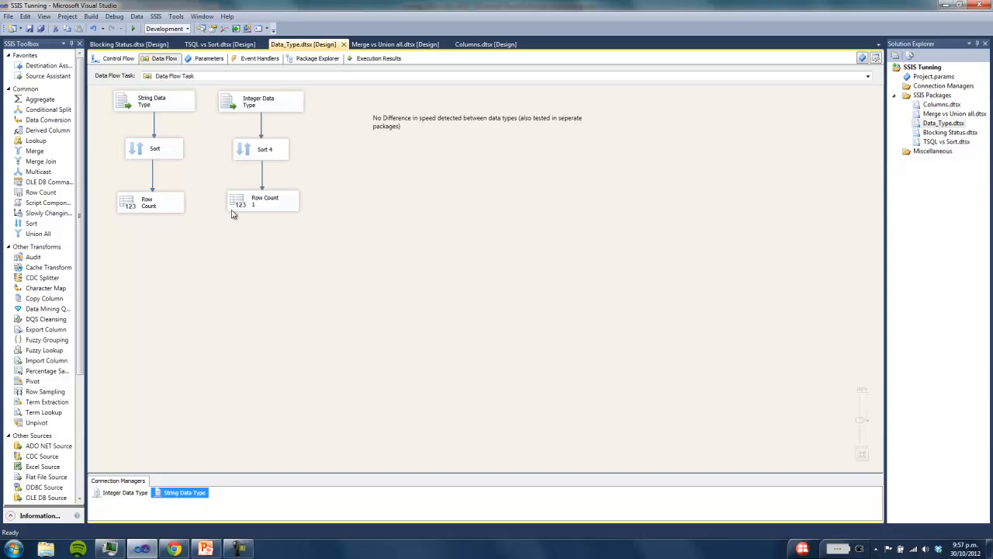
pyautogui.moveTo(193, 185)
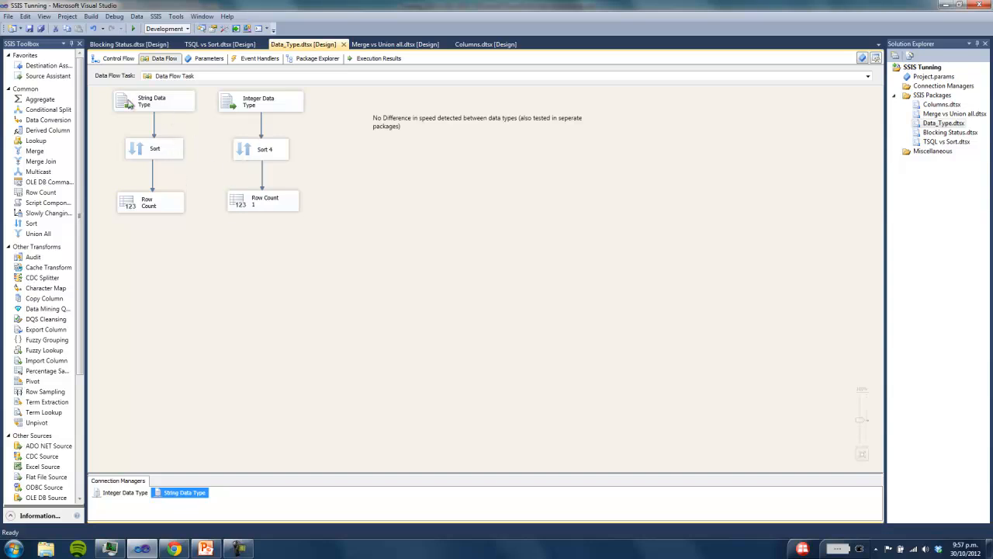
pyautogui.moveTo(205, 92)
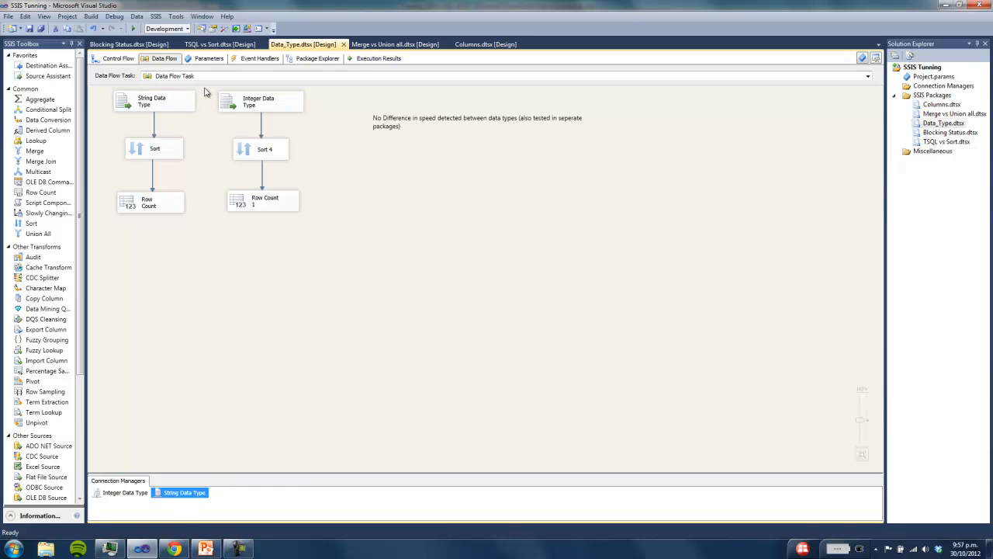
pyautogui.moveTo(211, 331)
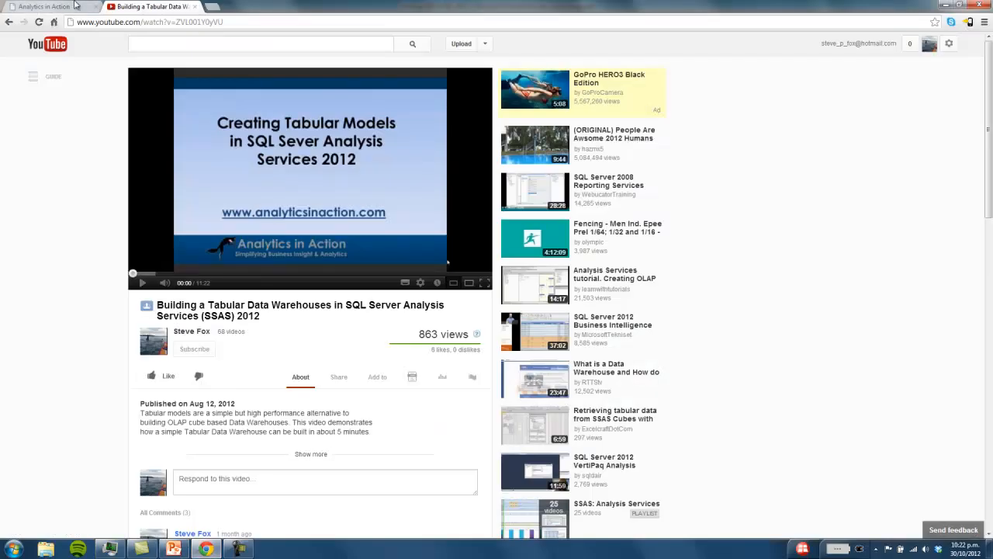
# Step: Visit the Analytics in Action Learning SSIS page, then return to the YouTube video
pyautogui.click(46, 6)
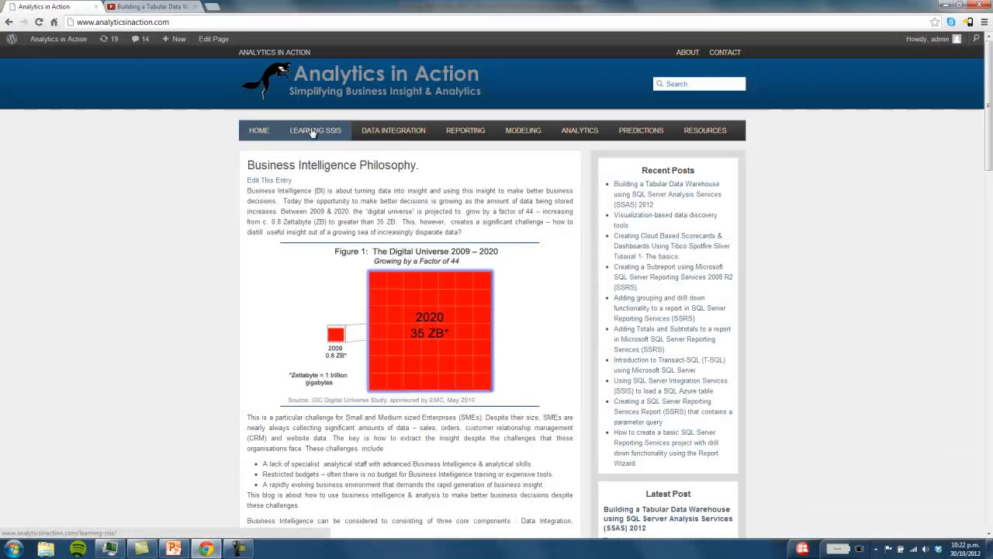
pyautogui.click(314, 130)
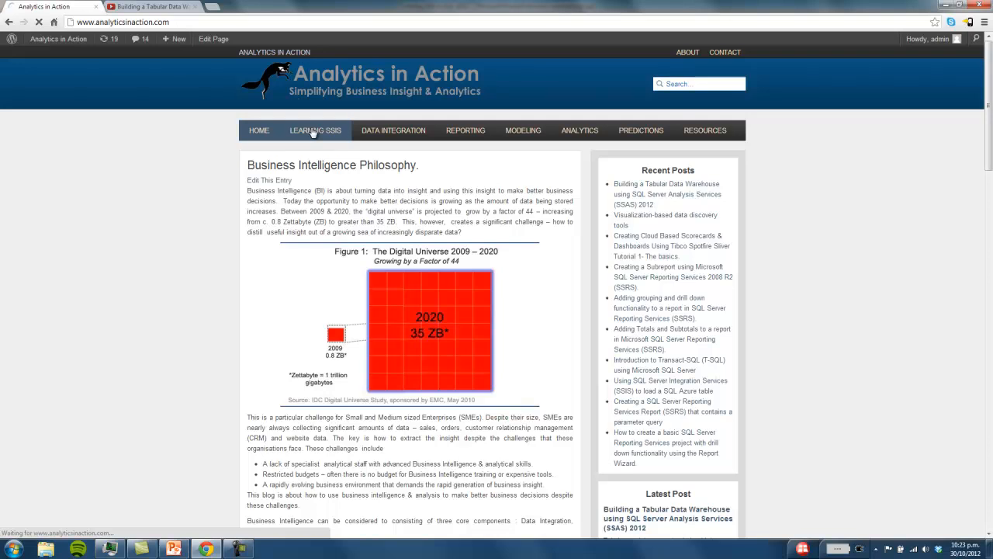
pyautogui.click(314, 129)
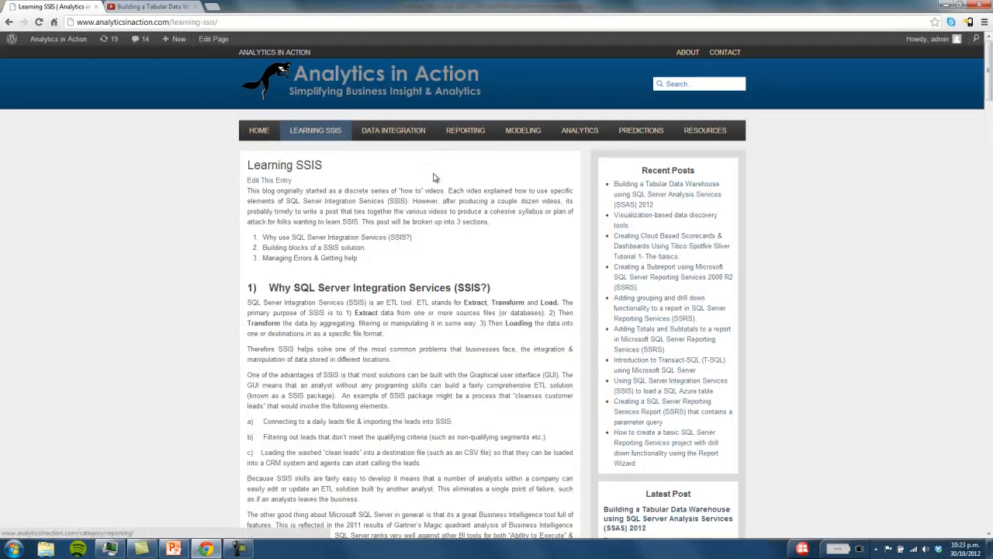
pyautogui.moveTo(483, 153)
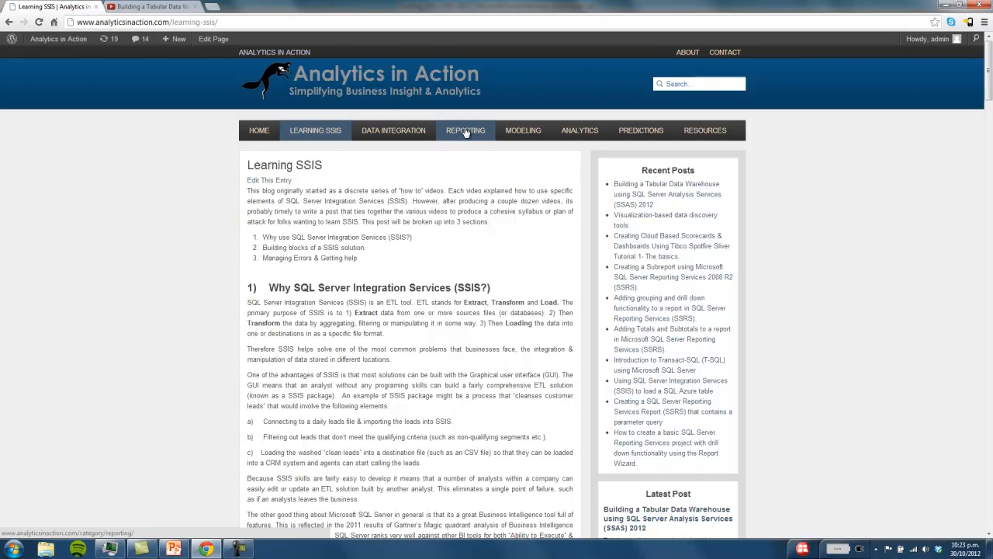
pyautogui.moveTo(469, 131)
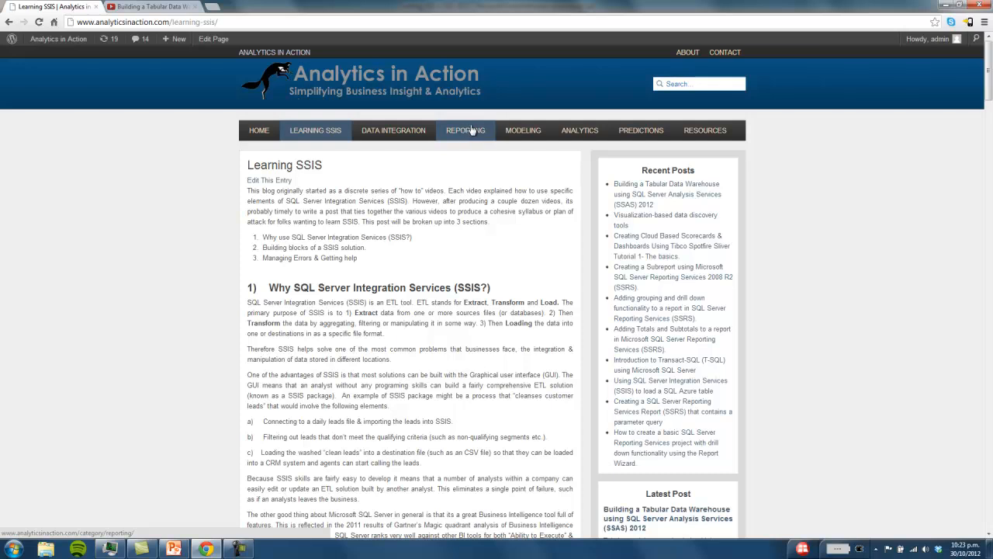
pyautogui.moveTo(464, 132)
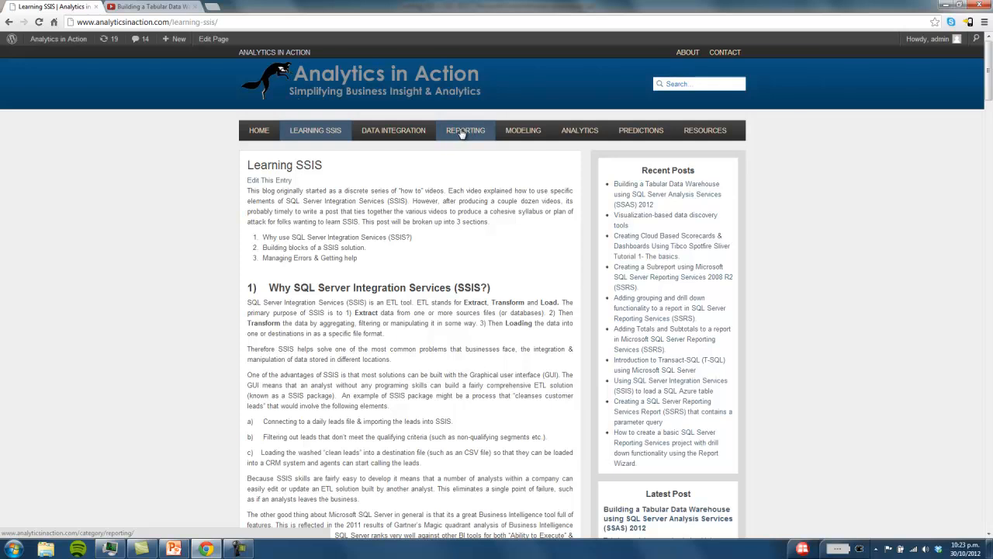
pyautogui.moveTo(523, 130)
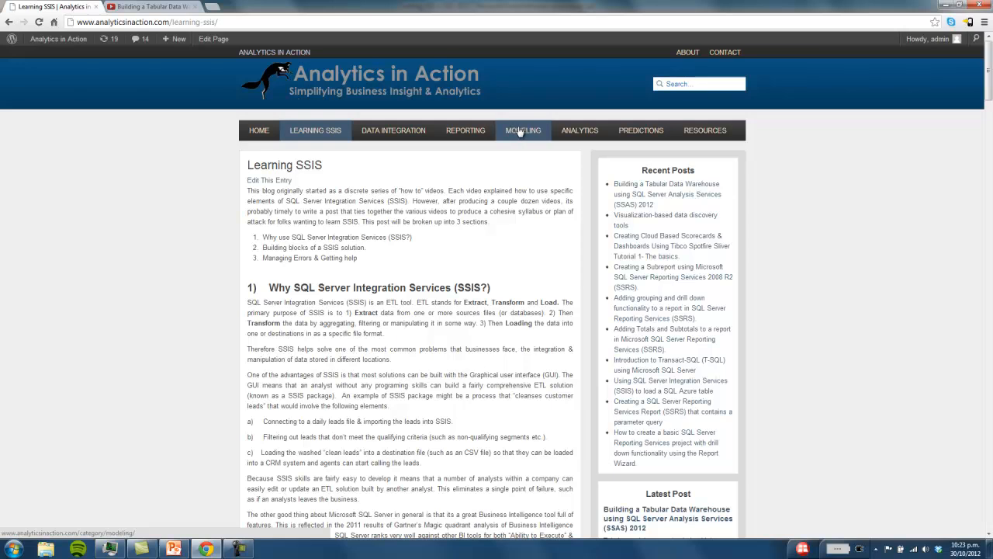
pyautogui.moveTo(523, 130)
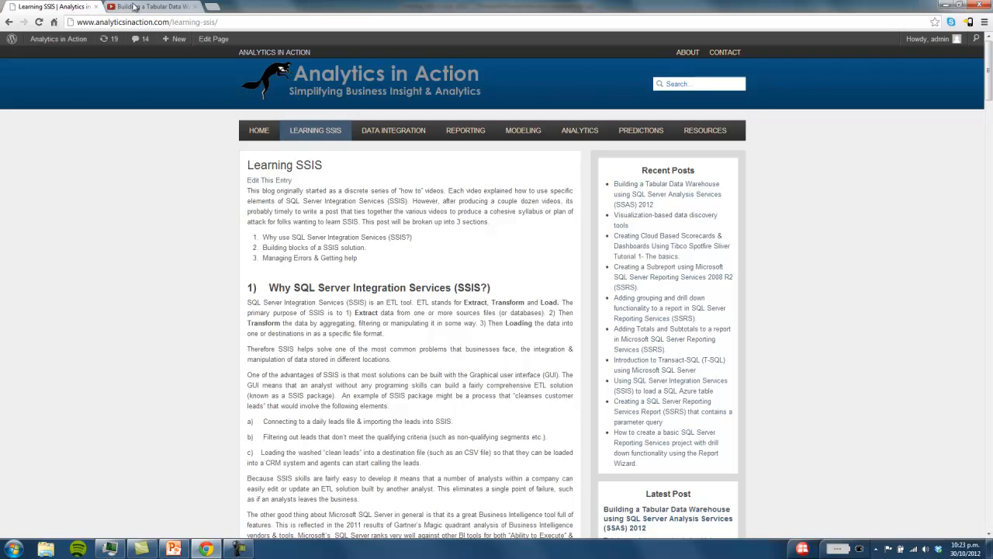
pyautogui.click(151, 6)
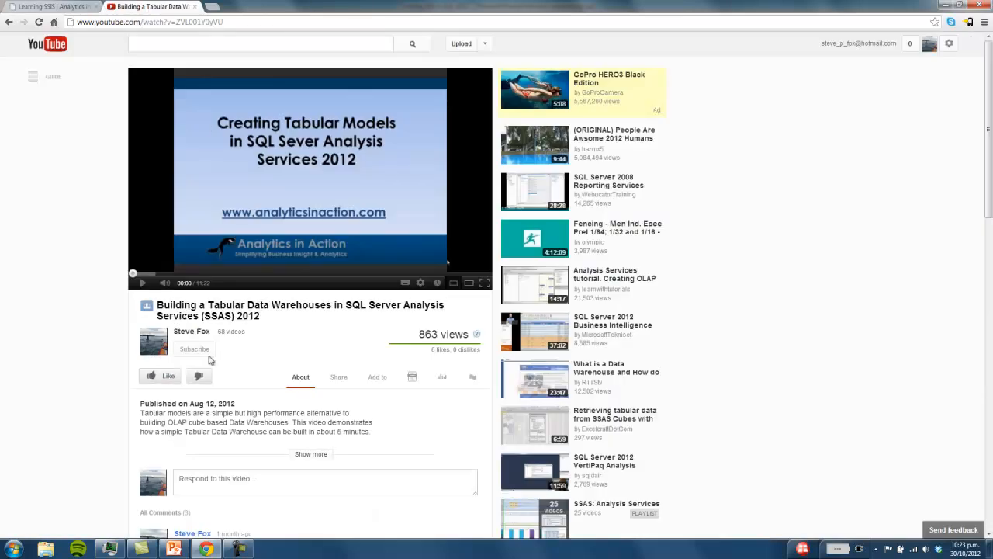
pyautogui.moveTo(194, 349)
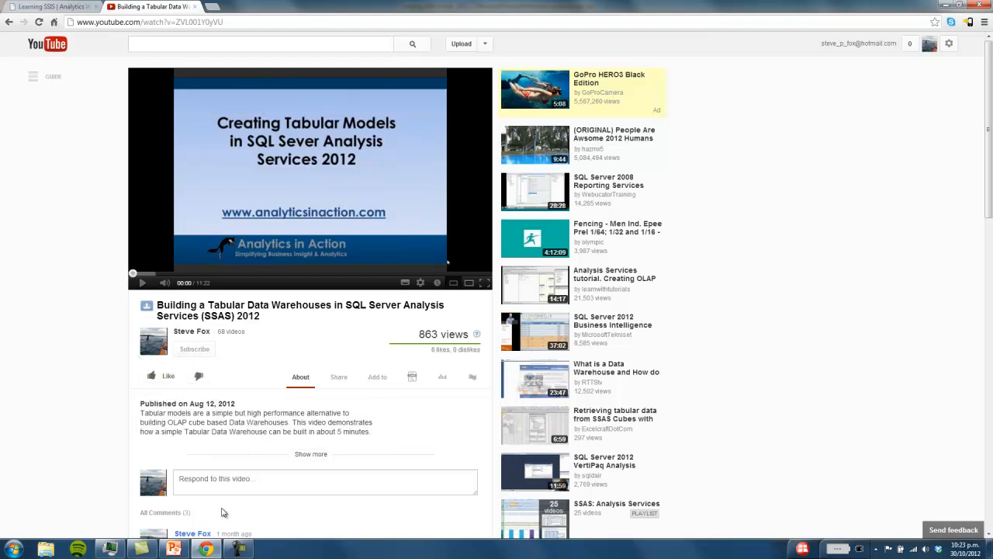
pyautogui.click(239, 548)
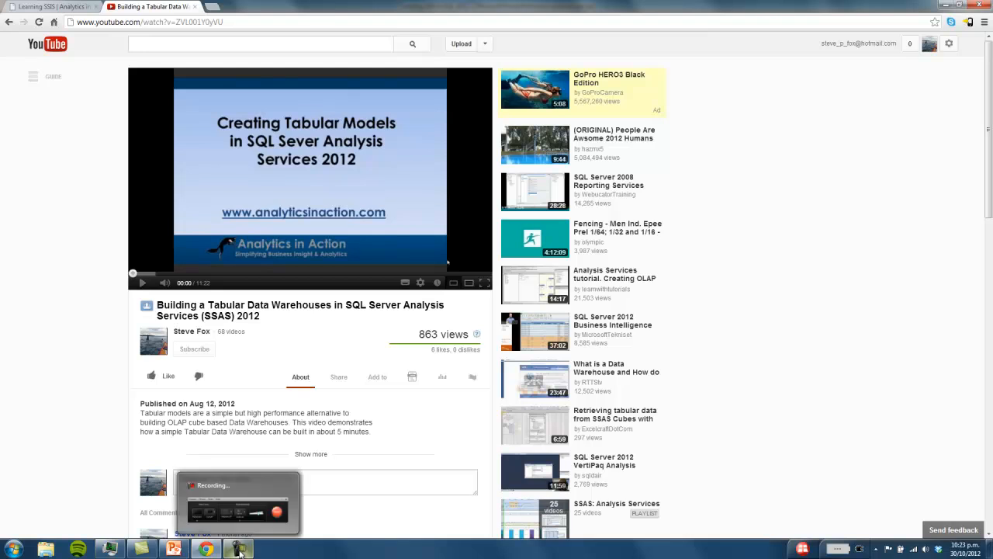
pyautogui.moveTo(241, 551)
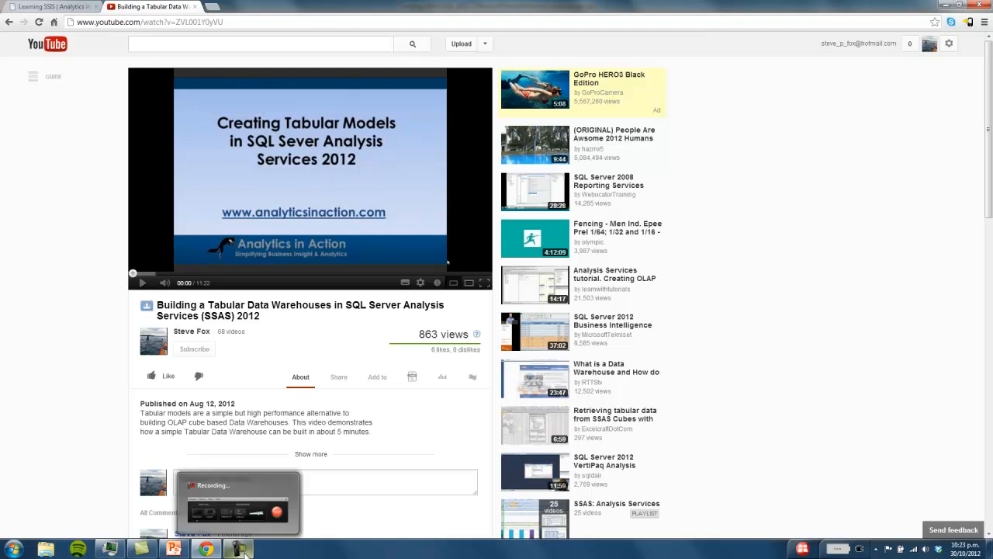